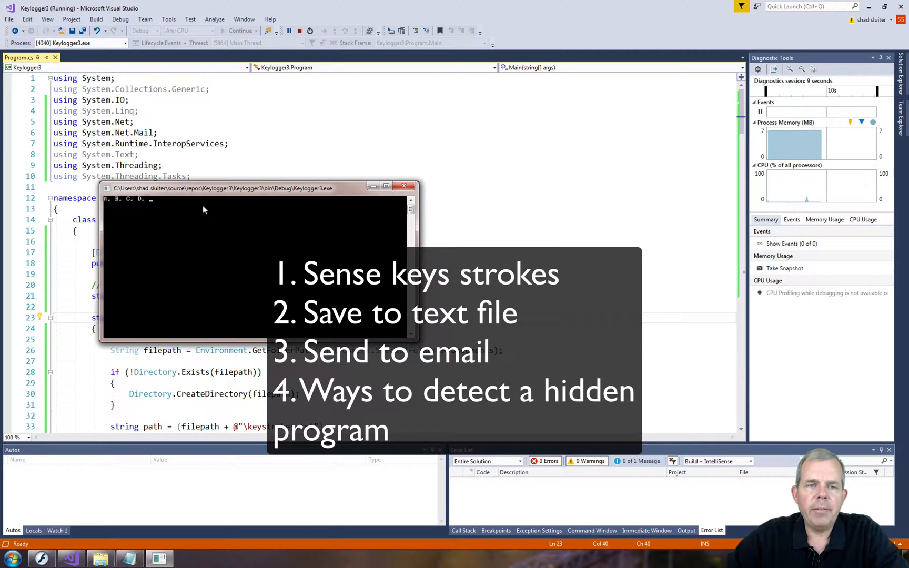
mouse_move(153, 208)
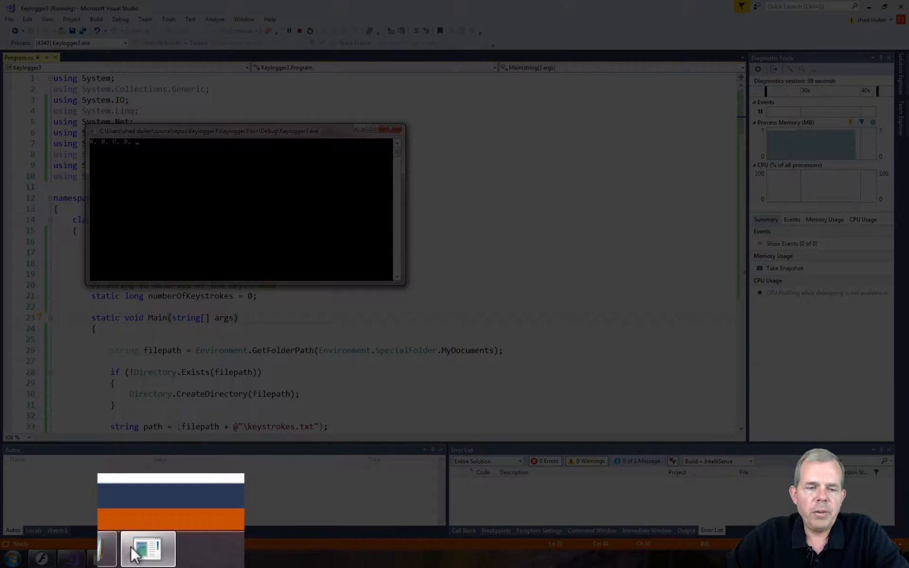
Close the running Keylogger3.exe console window from the taskbar to end debugging
click(147, 558)
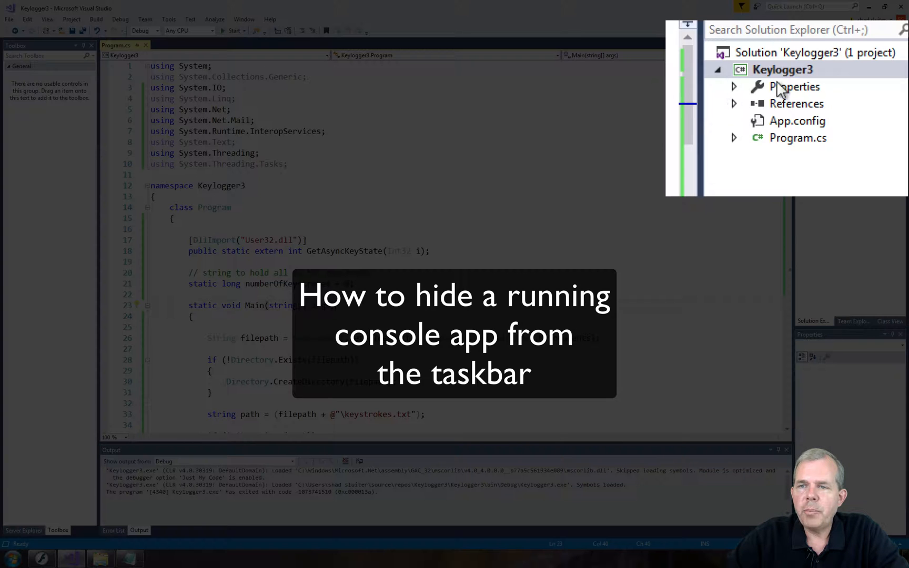
Set Keylogger3's Output type to Windows Application in project Properties and start it
right_click(783, 69)
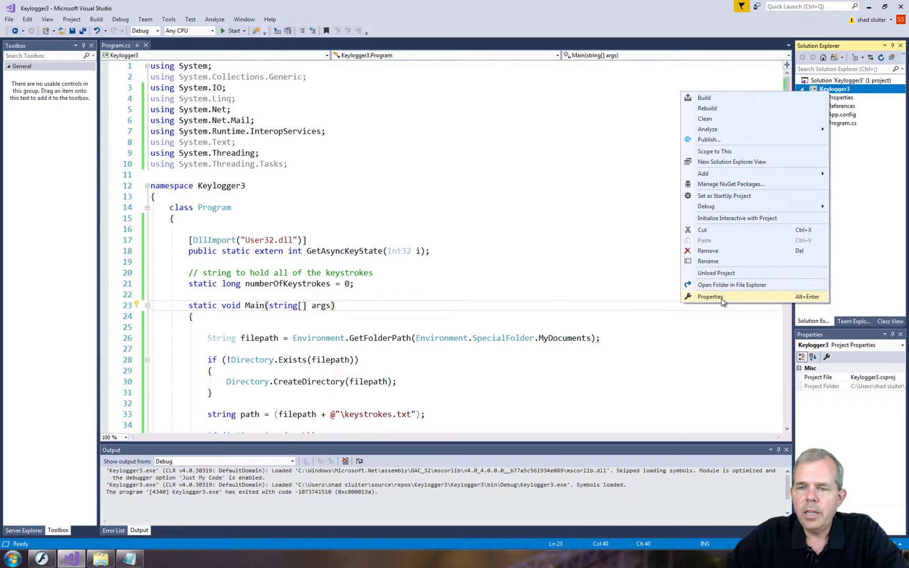
click(710, 296)
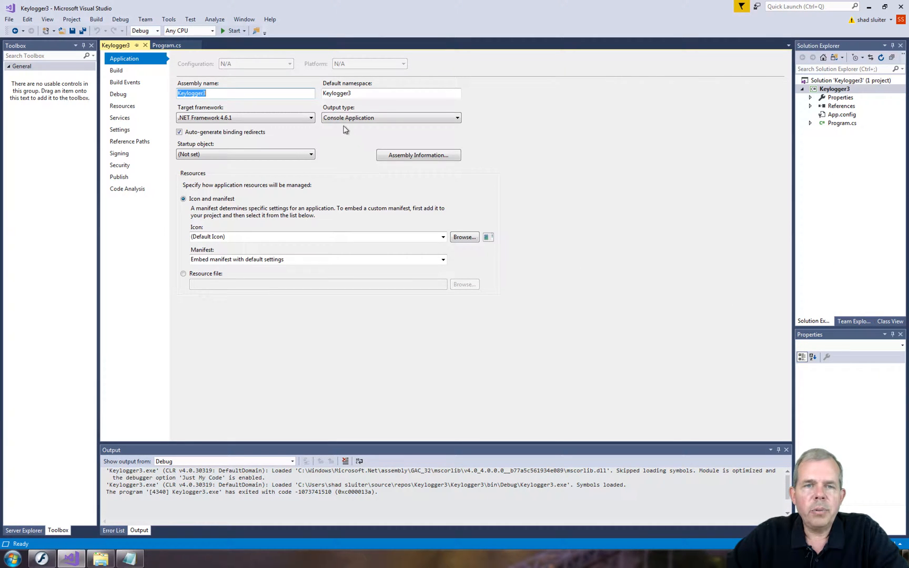
click(116, 70)
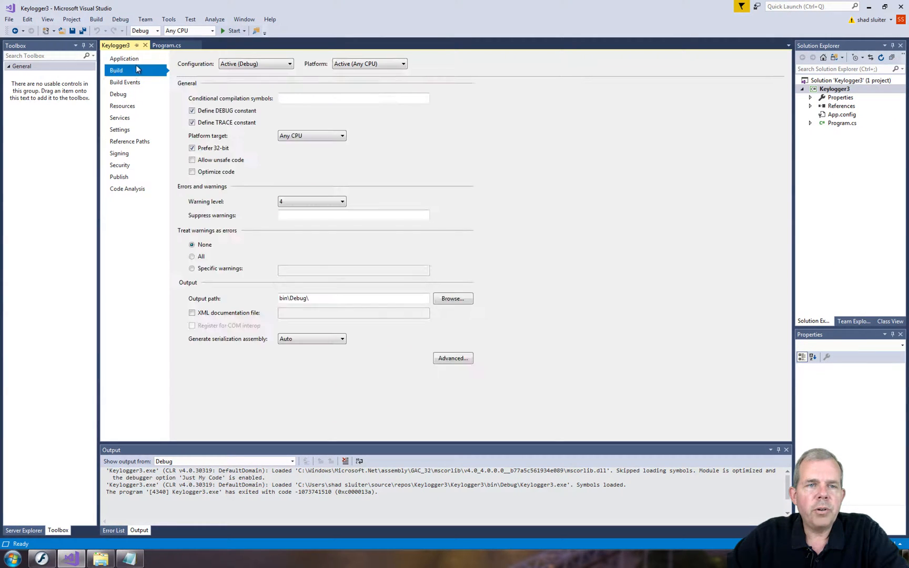
click(124, 57)
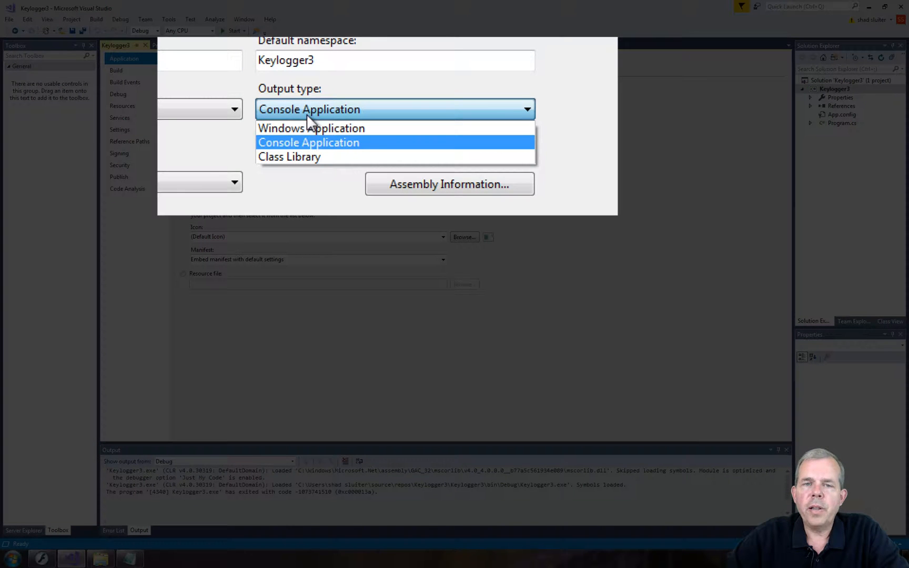
mouse_move(311, 129)
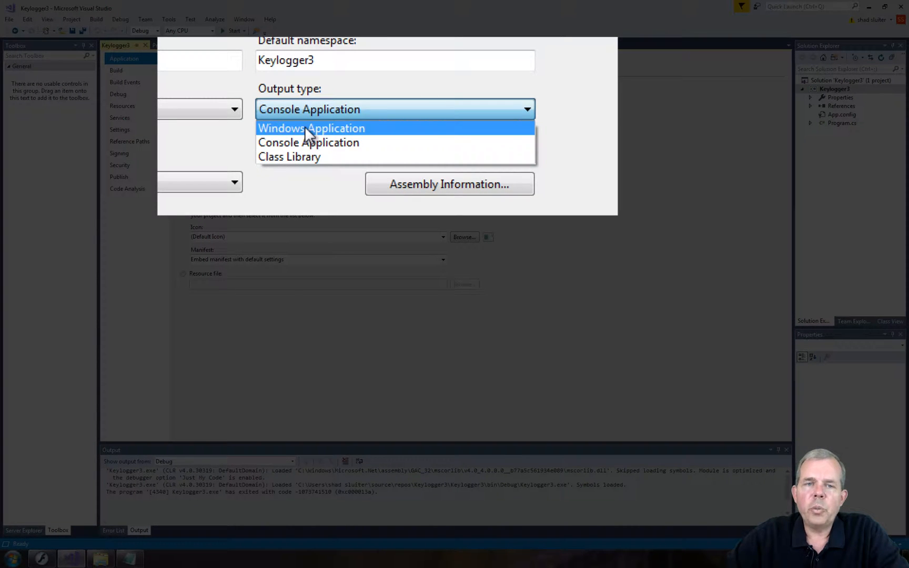
click(312, 128)
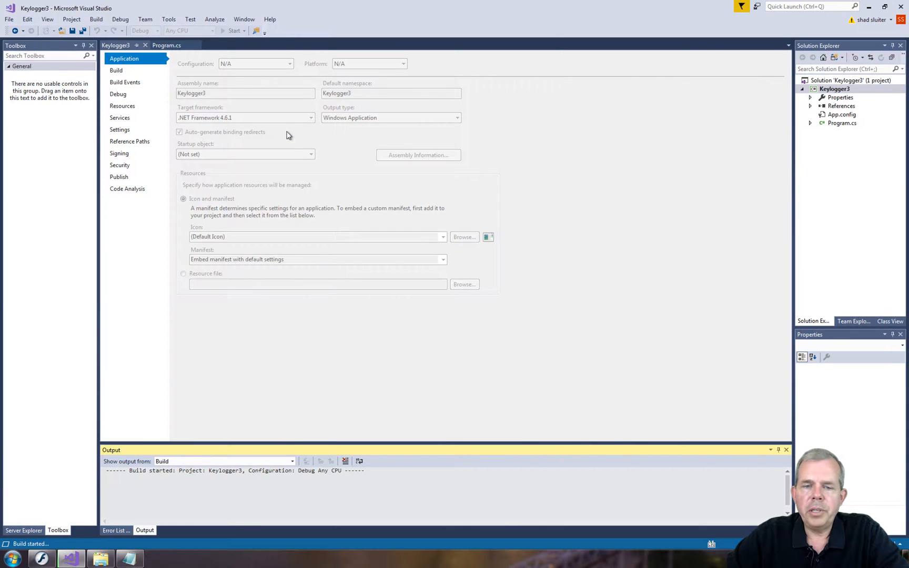
click(236, 30)
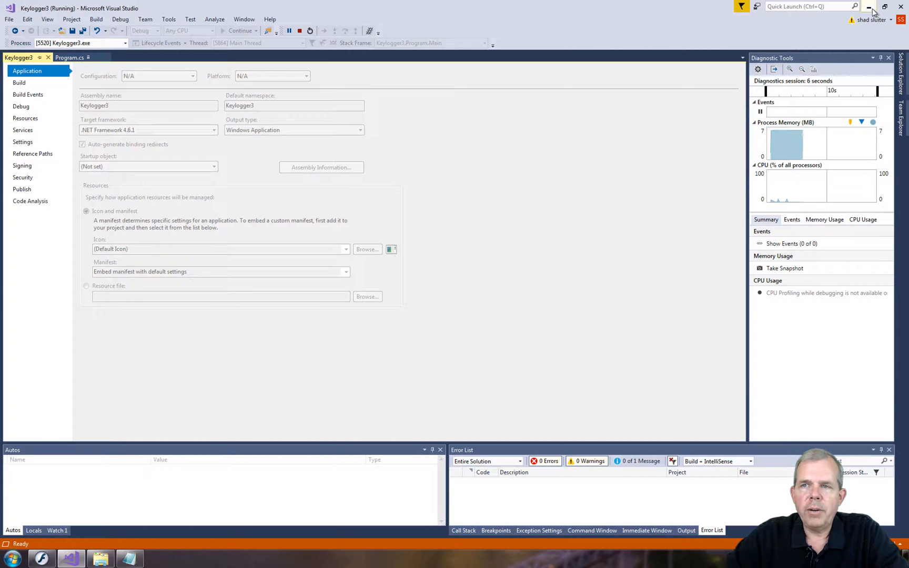
Delete keystrokes.txt from Documents, type 'asdf', and close the duplicate Notepad window
click(869, 6)
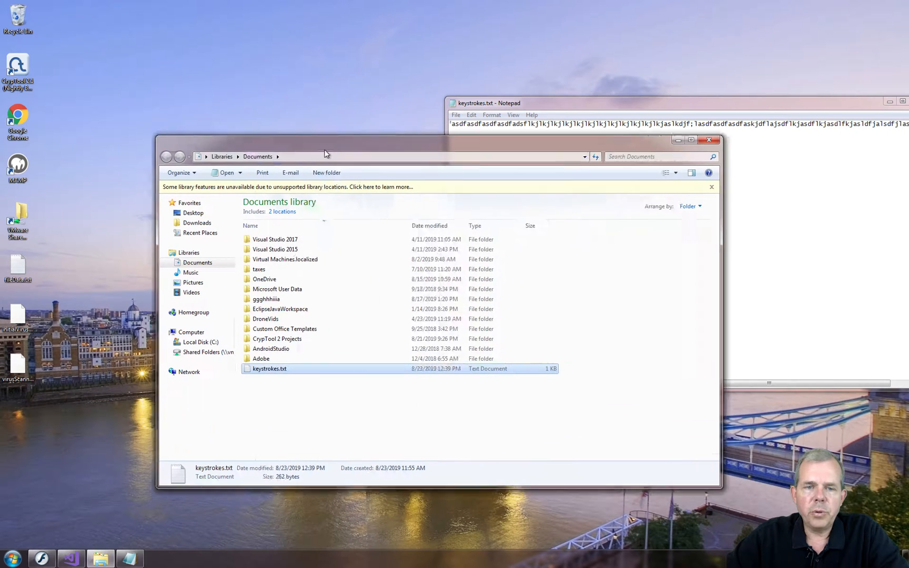
right_click(270, 369)
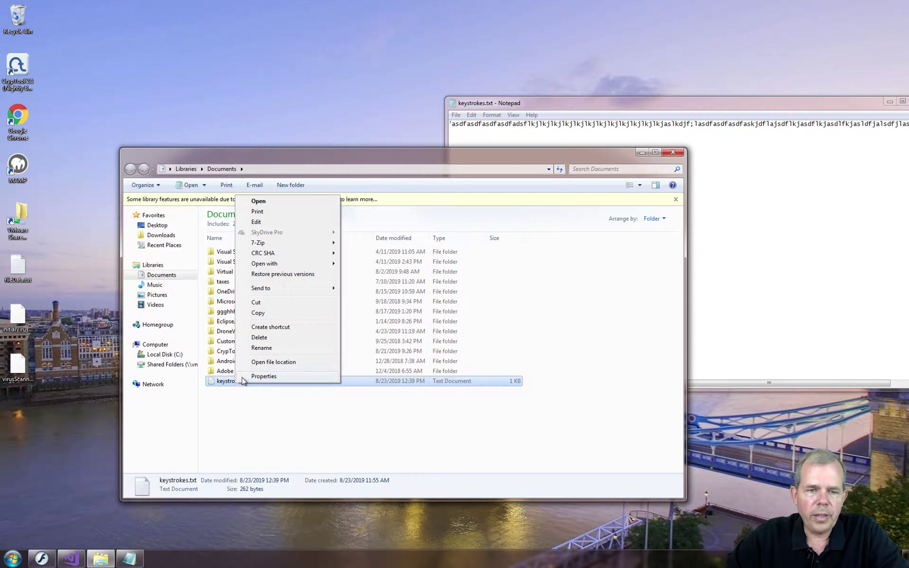
click(259, 338)
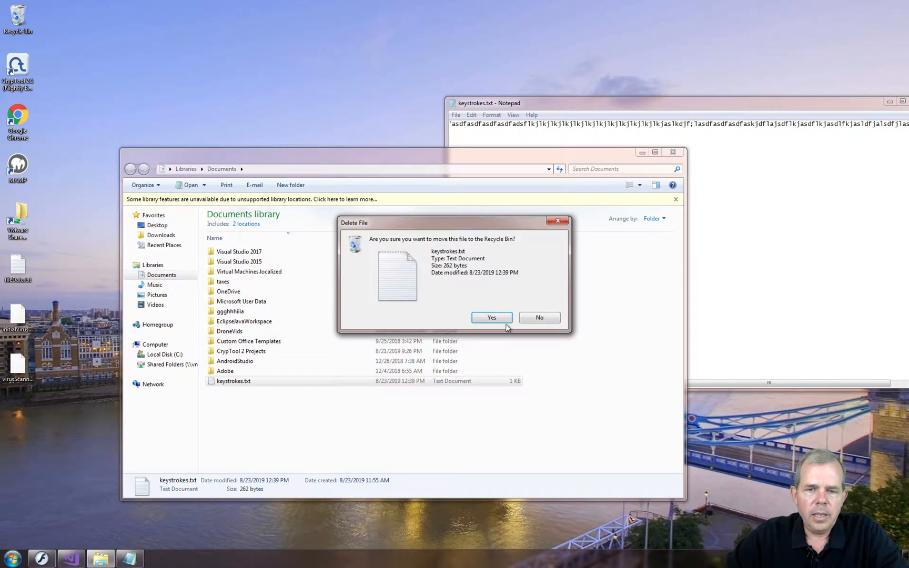
click(491, 318)
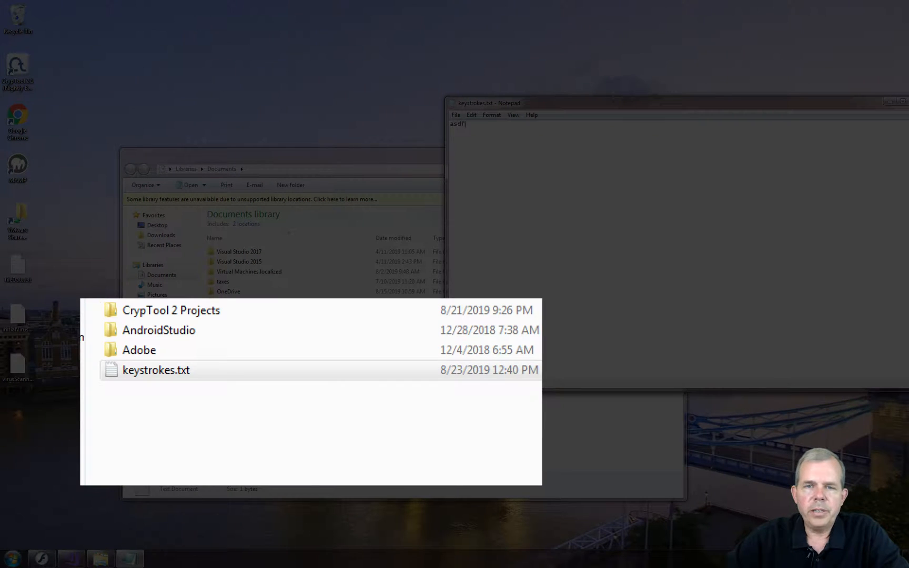
text(asdf)
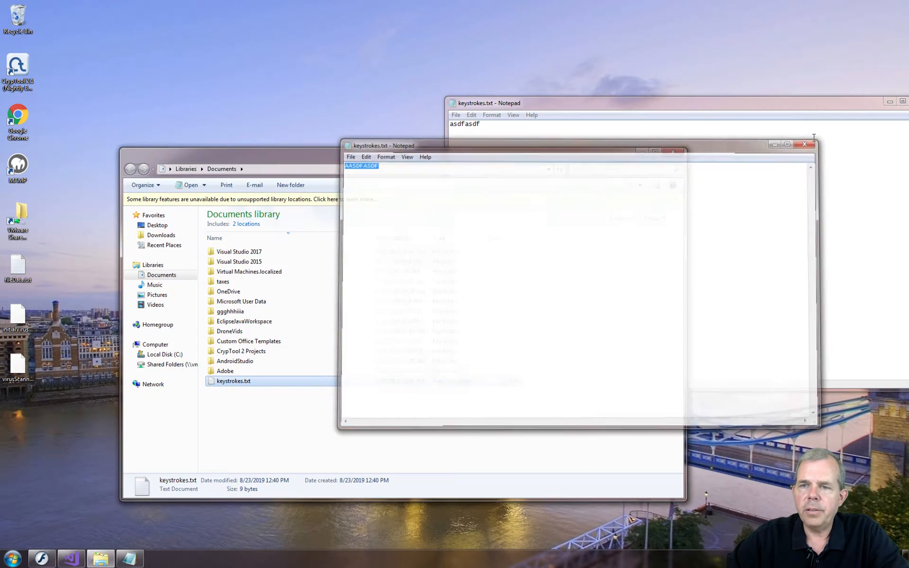
click(676, 152)
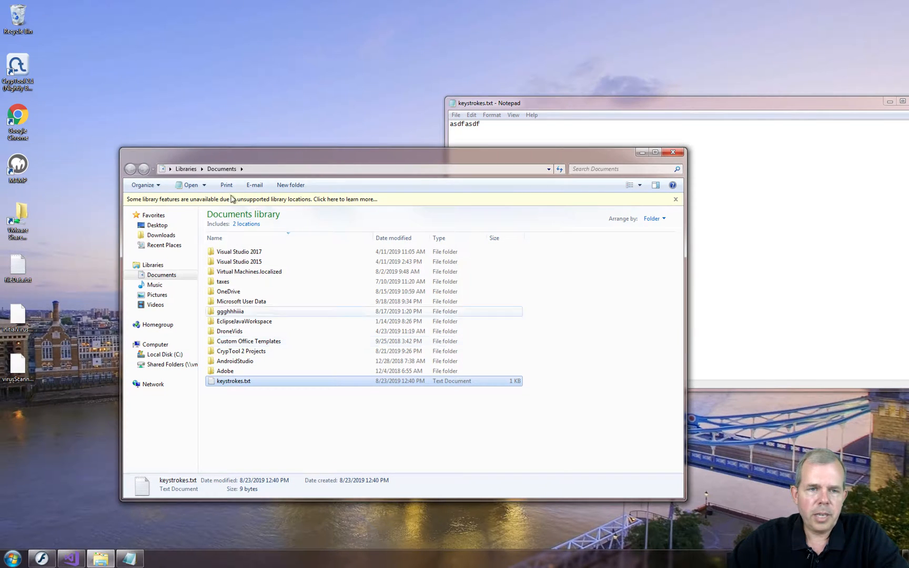
End the Keylogger3.exe process from Task Manager's Processes tab and confirm
right_click(232, 560)
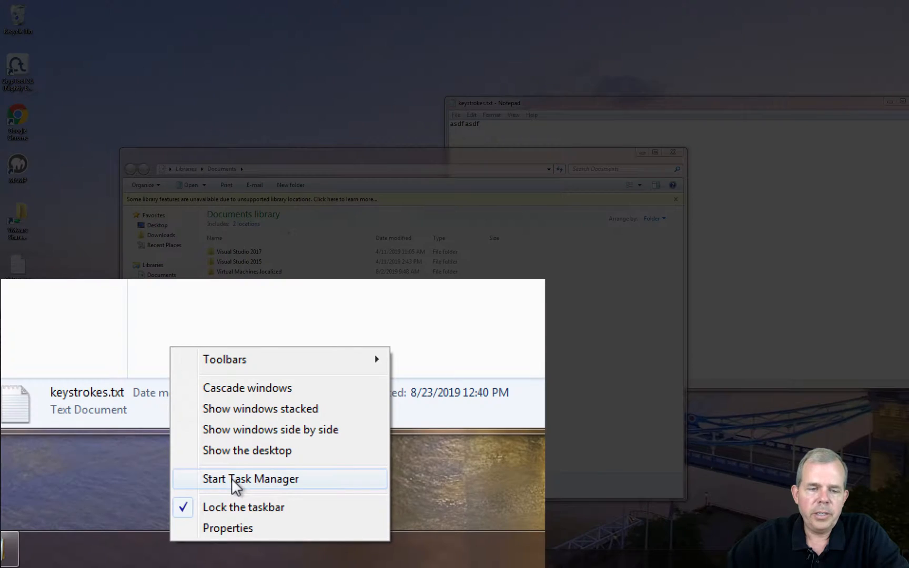
click(251, 478)
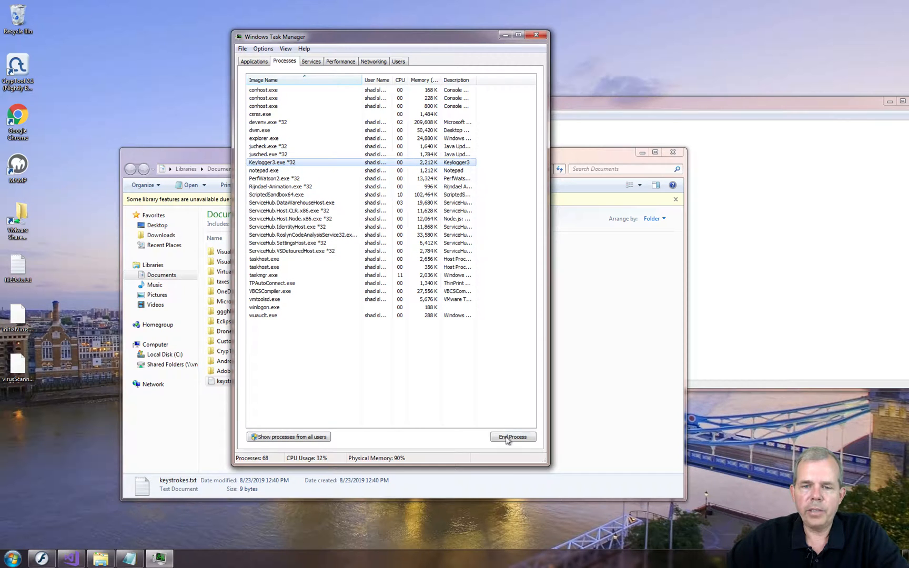
click(512, 436)
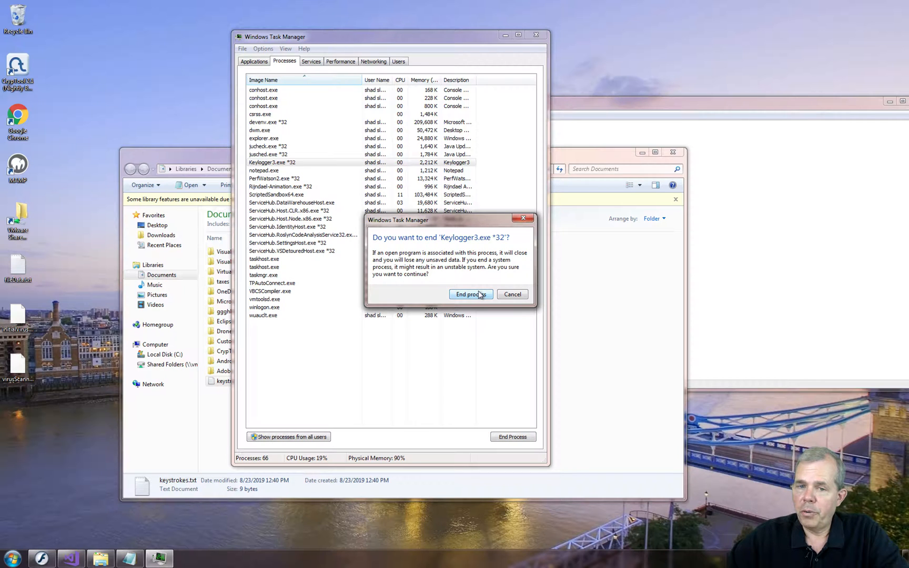
click(471, 294)
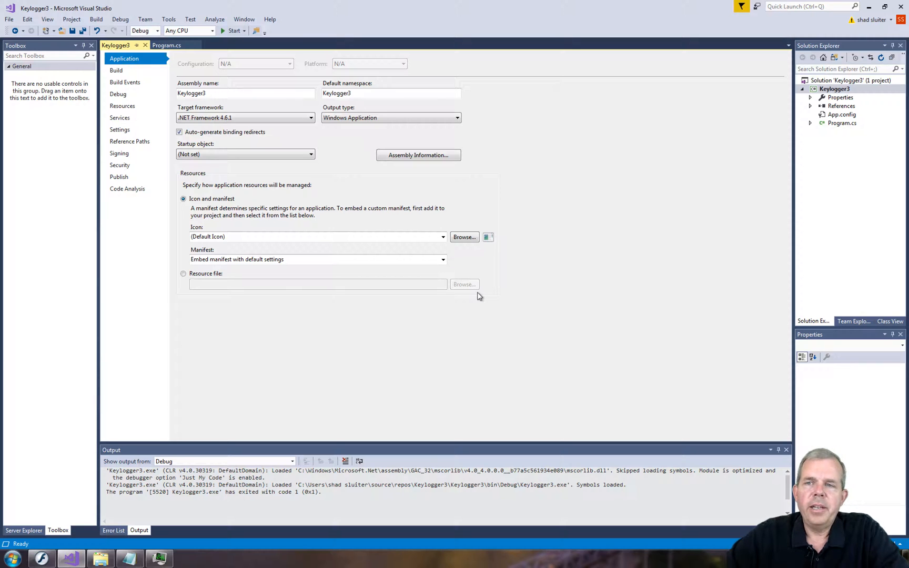
mouse_move(372, 128)
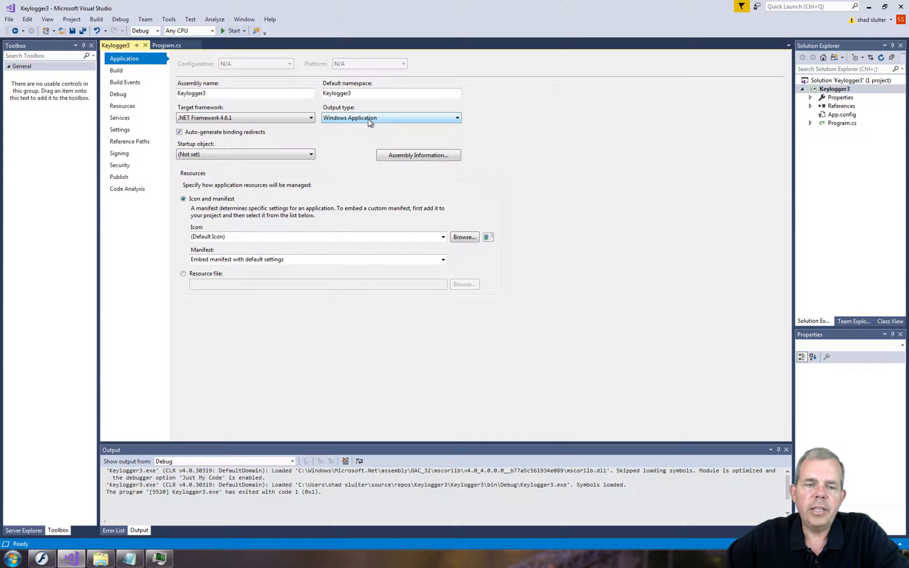
mouse_move(560, 175)
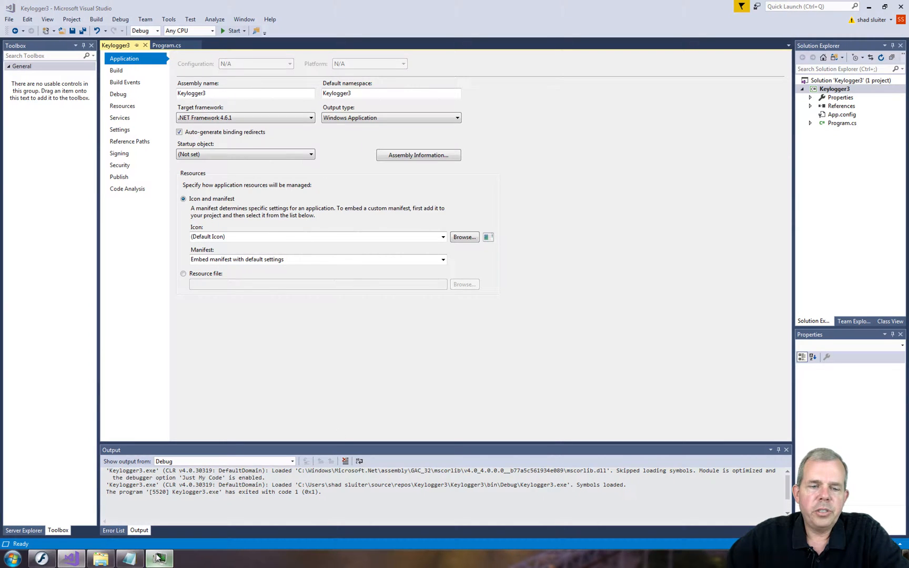
Bring Task Manager back and select notepad.exe in the Processes list
click(159, 559)
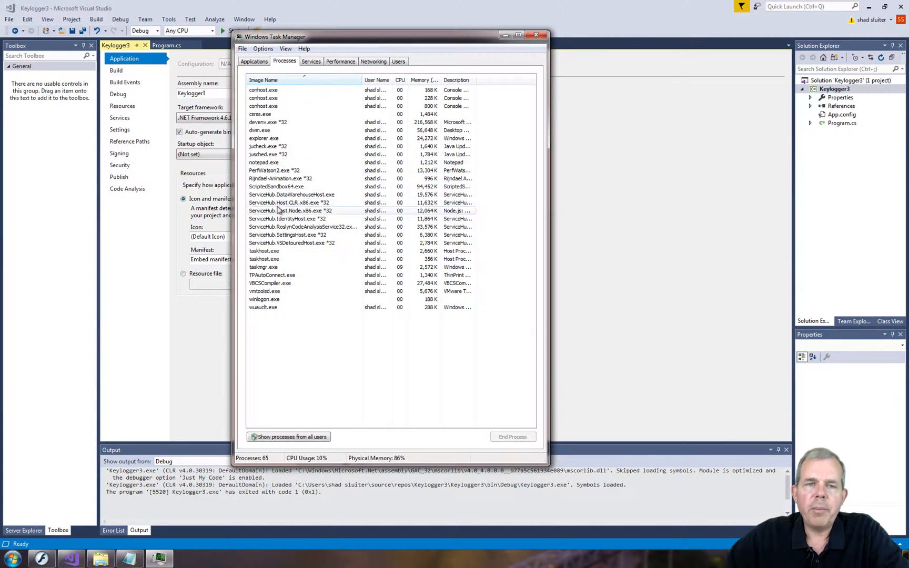
click(263, 163)
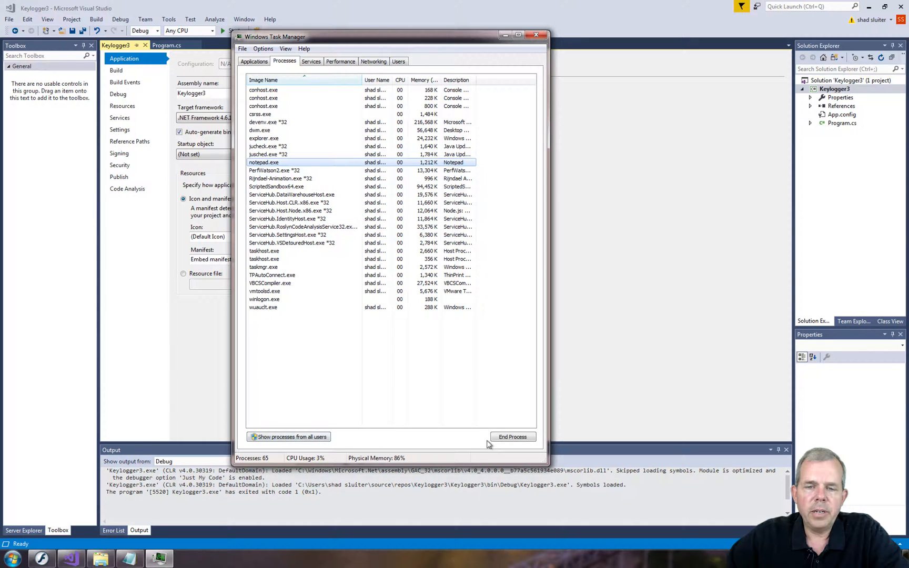
click(512, 437)
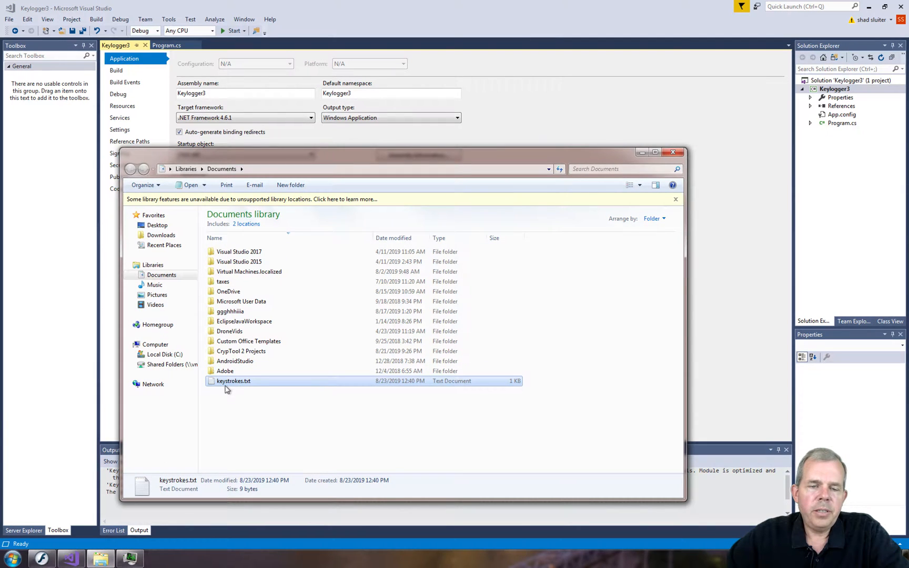
mouse_move(236, 384)
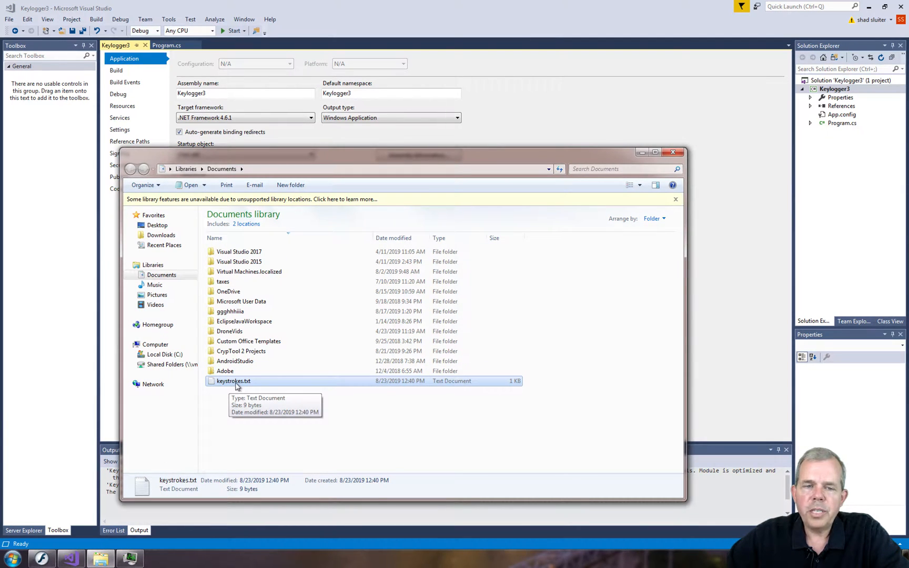
Open keystrokes.txt to read the log, then return to the Keylogger3 project settings
double_click(233, 381)
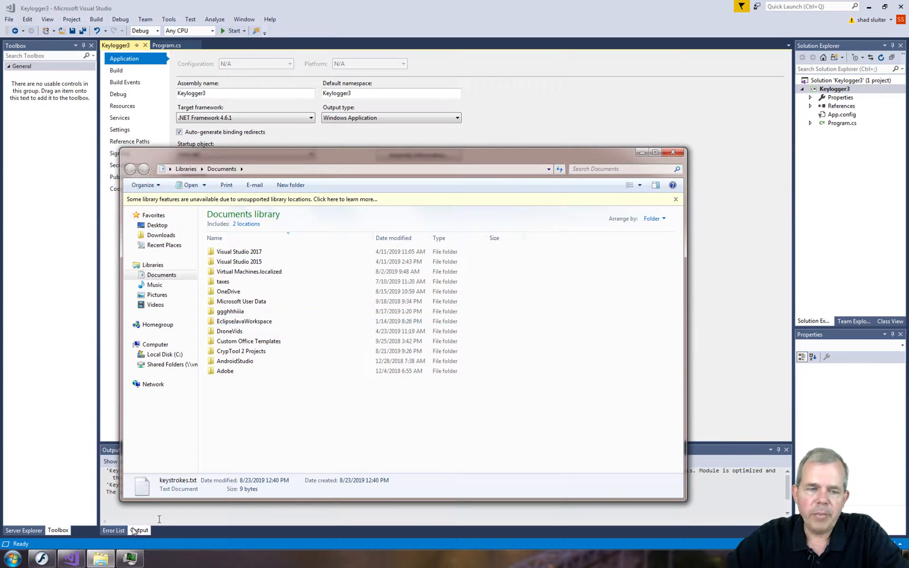
click(672, 152)
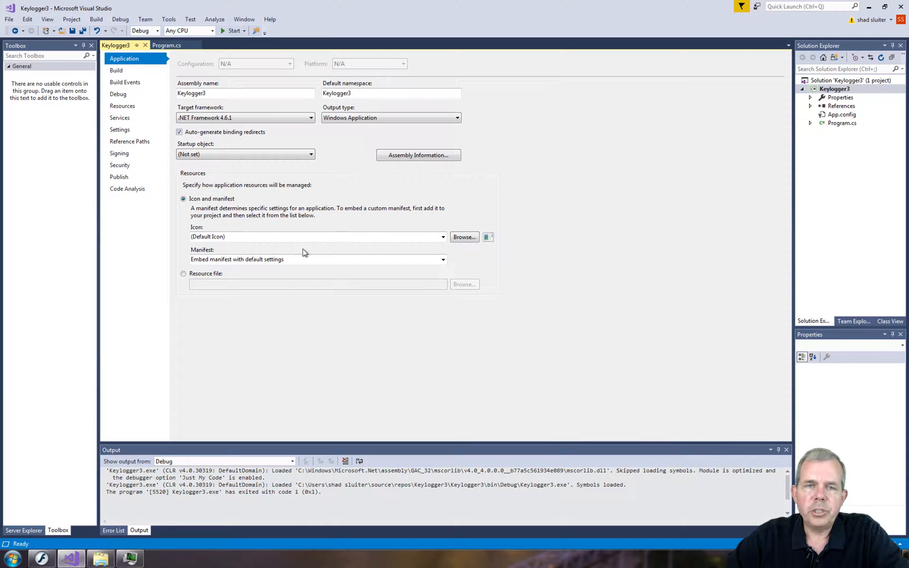
In Program.cs, change the Main log path from keystrokes.txt to printer.dll
click(167, 45)
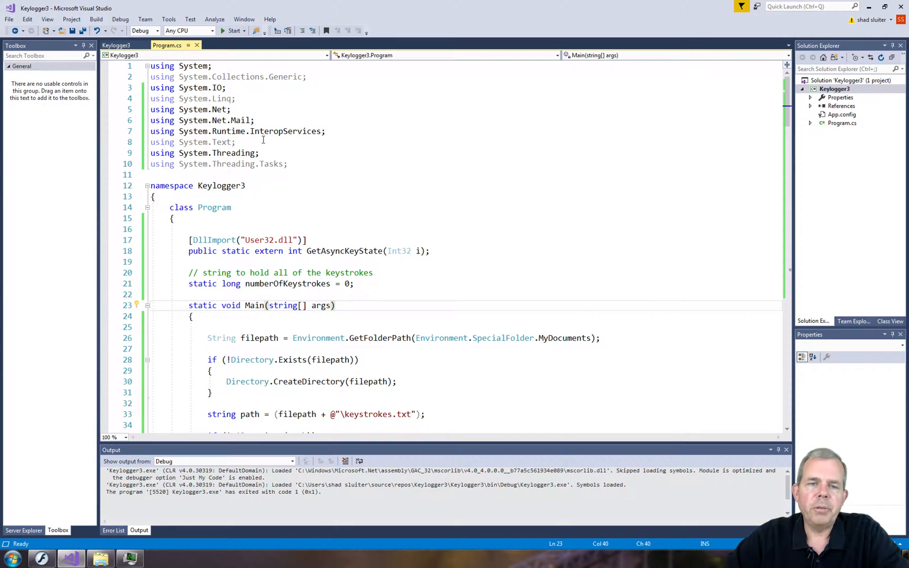
scroll(down, 3)
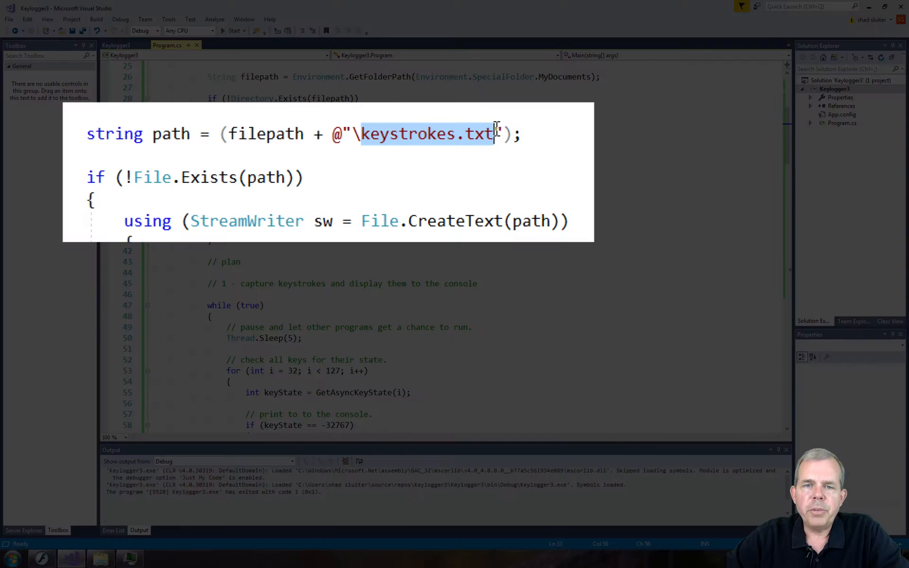
key(Delete)
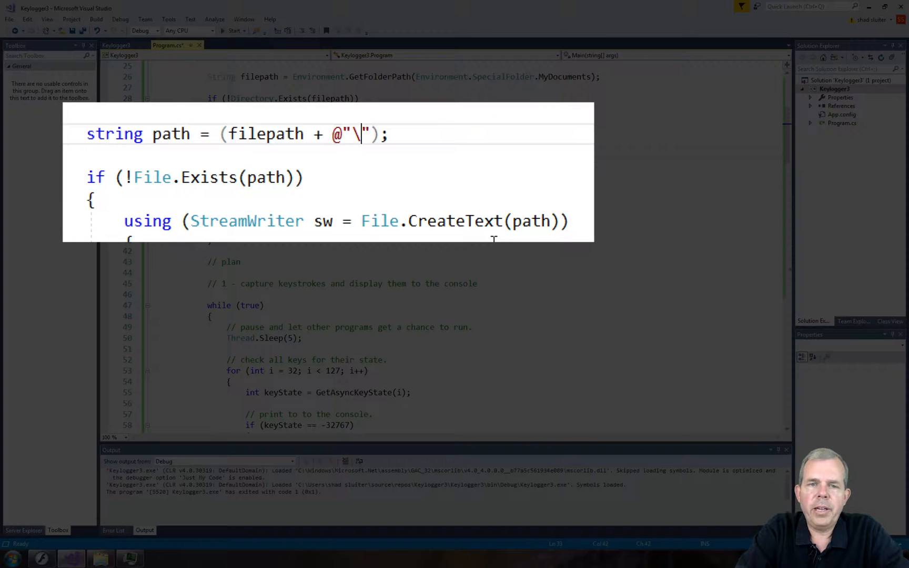
text(printer)
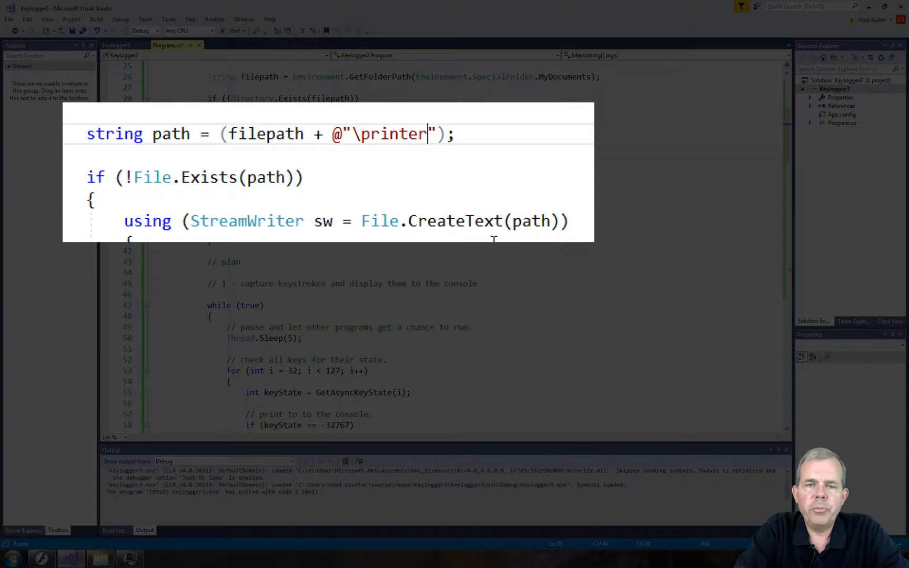
text(.dll)
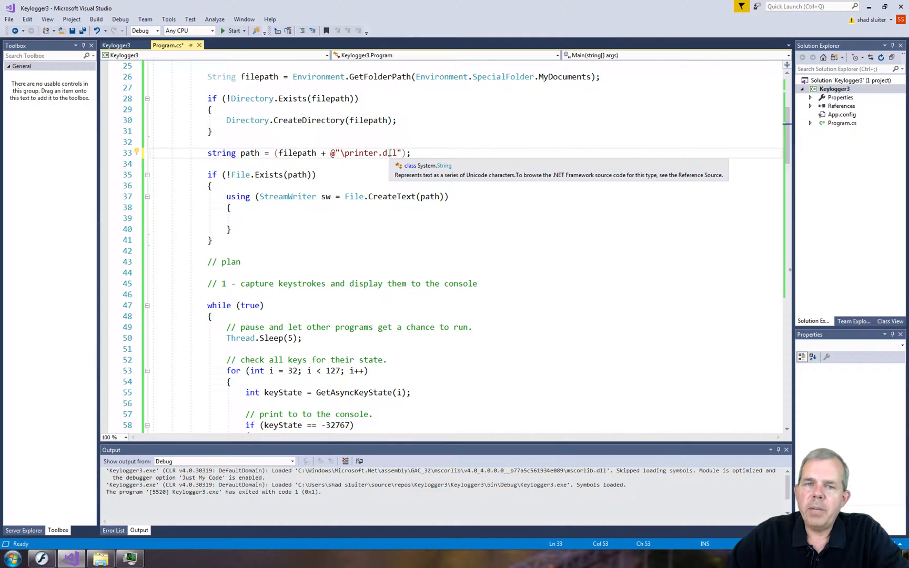
Change the SendNewMessage log path on line 93 to printer.dll as well
scroll(down, 3)
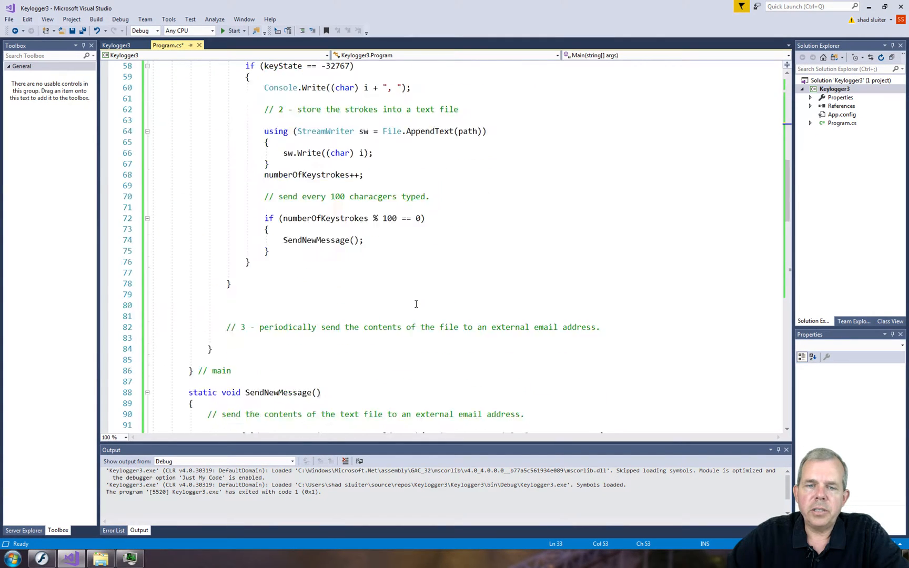
scroll(down, 3)
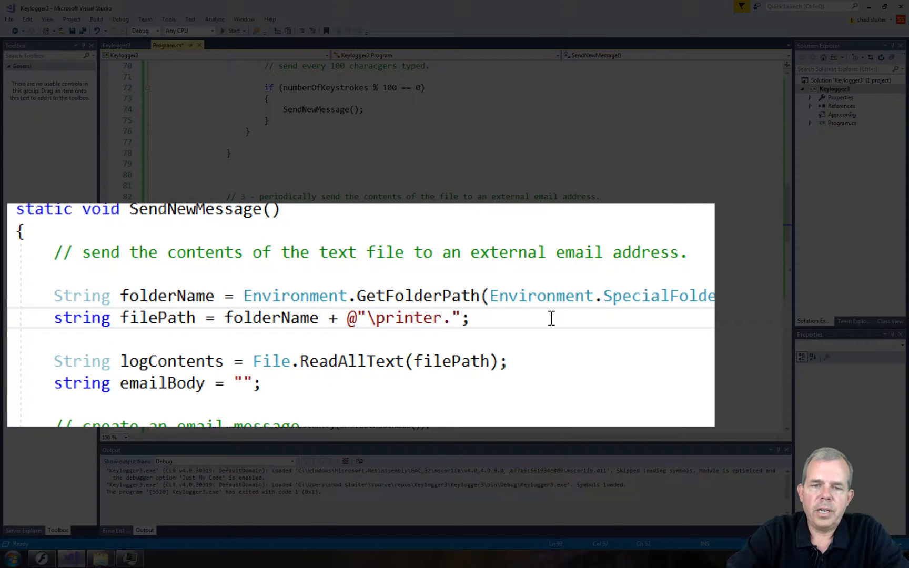
text(dll)
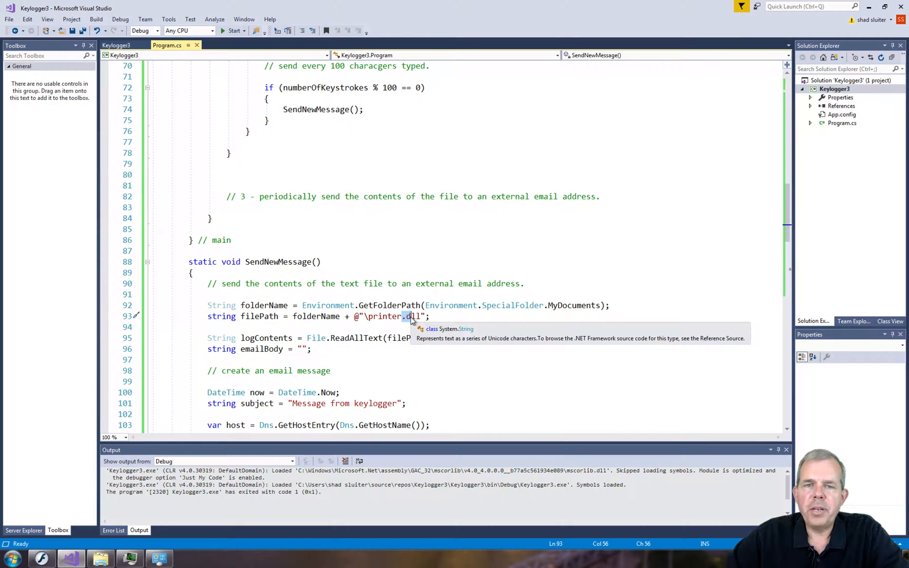
mouse_move(278, 119)
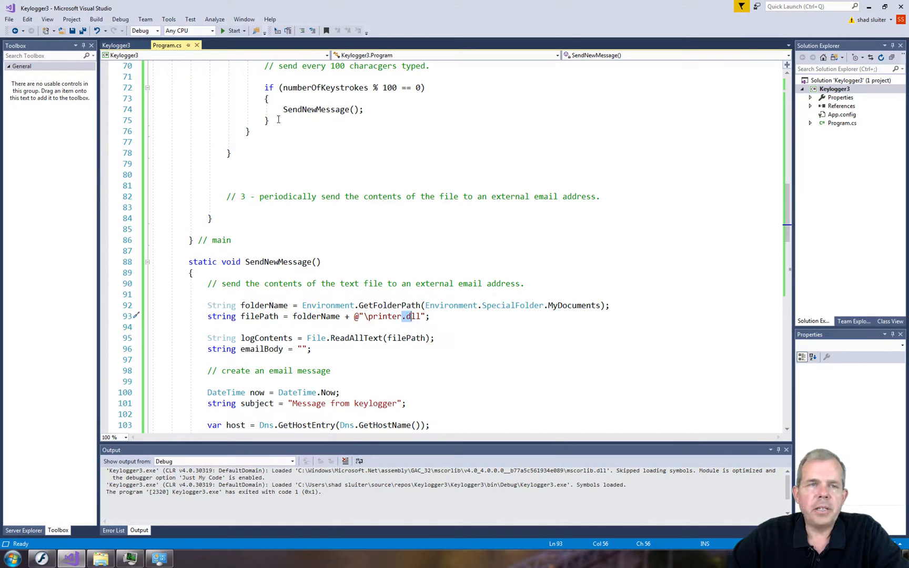
Run the keylogger and create a new folder named xyz in Documents
click(223, 30)
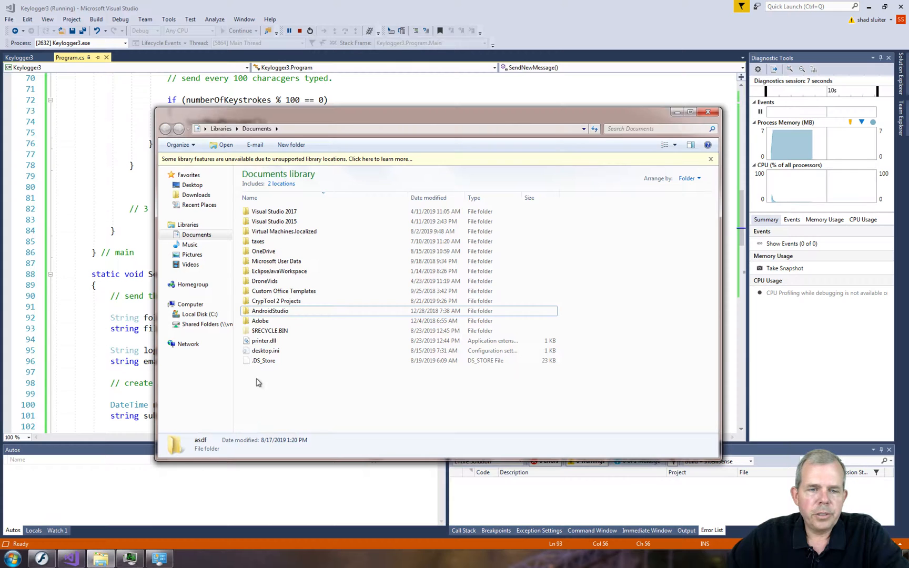
click(265, 341)
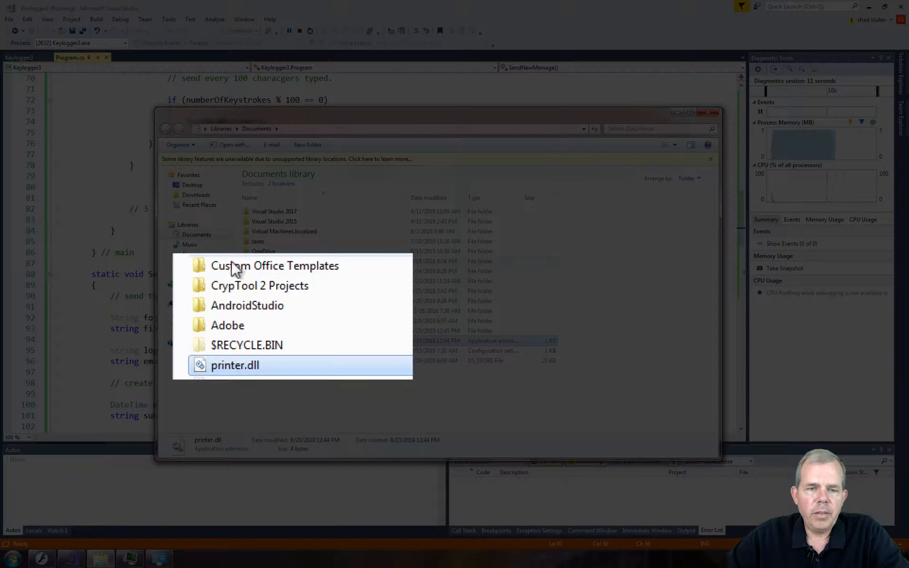
right_click(307, 406)
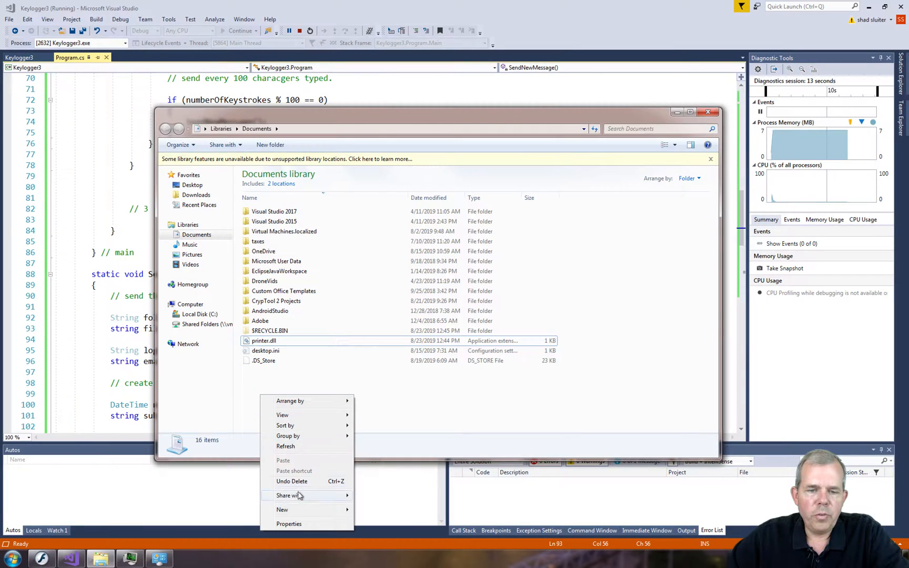
click(283, 510)
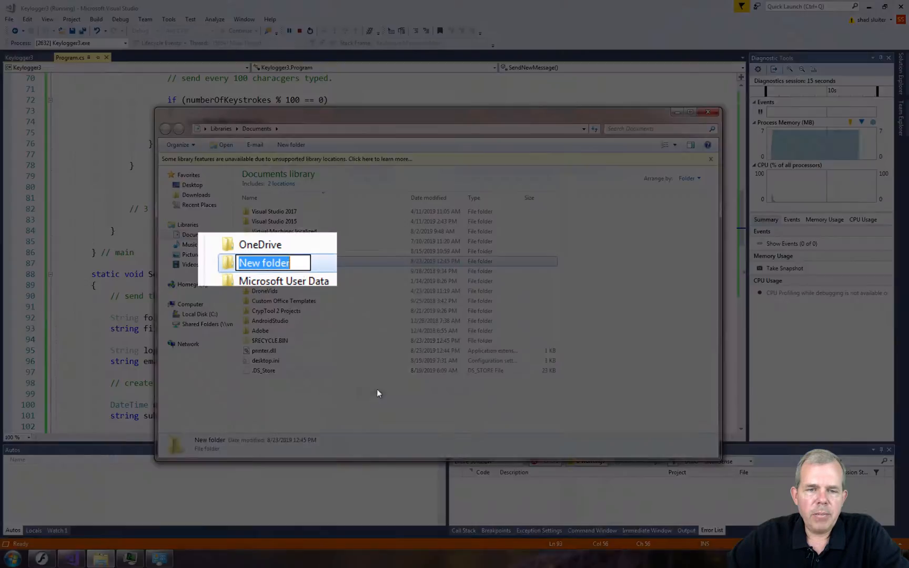
text(xyz)
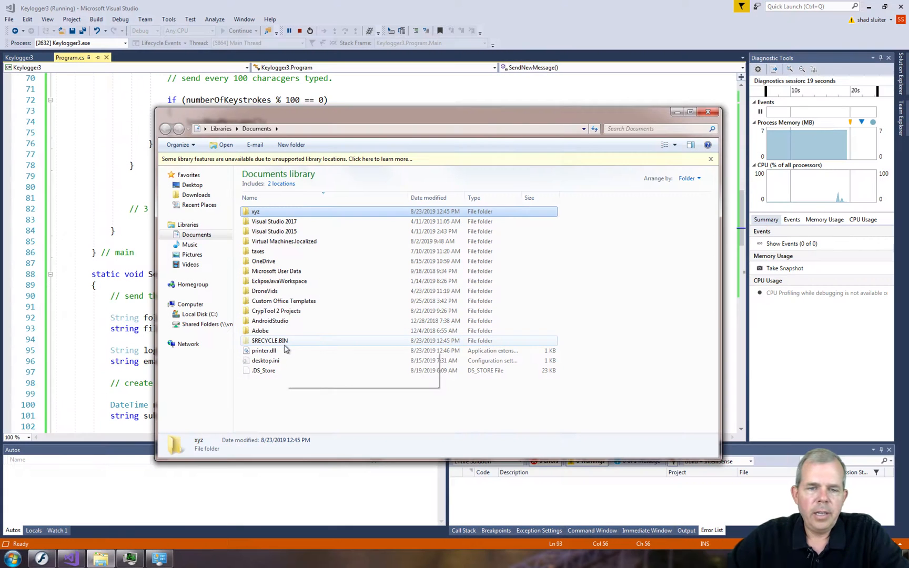
Open printer.dll with Notepad without making it the default for dll files
click(265, 351)
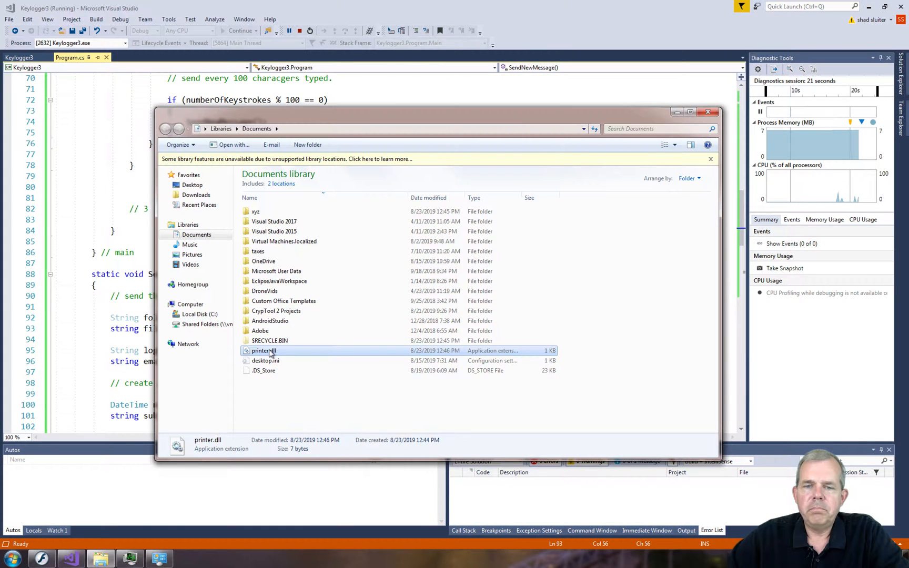
right_click(263, 351)
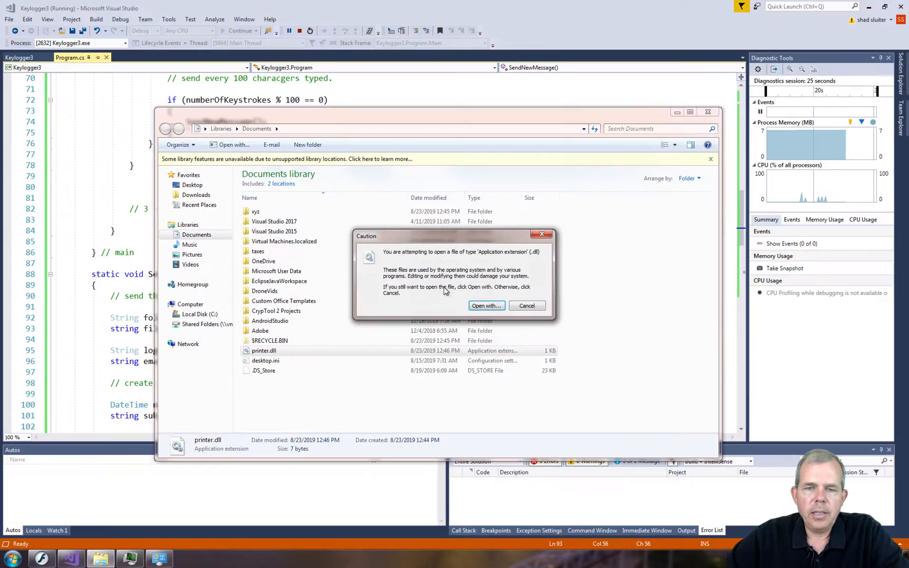
click(486, 305)
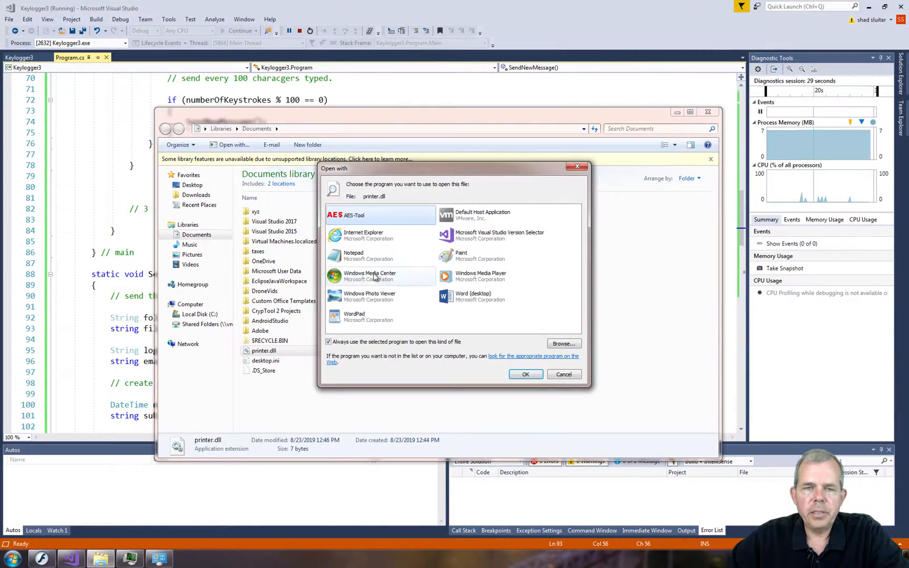
click(328, 342)
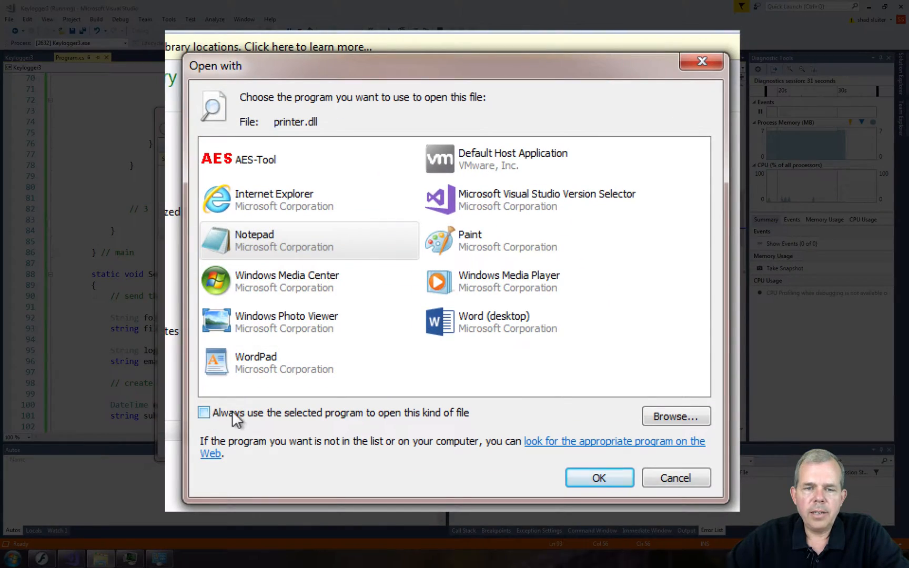
mouse_move(598, 477)
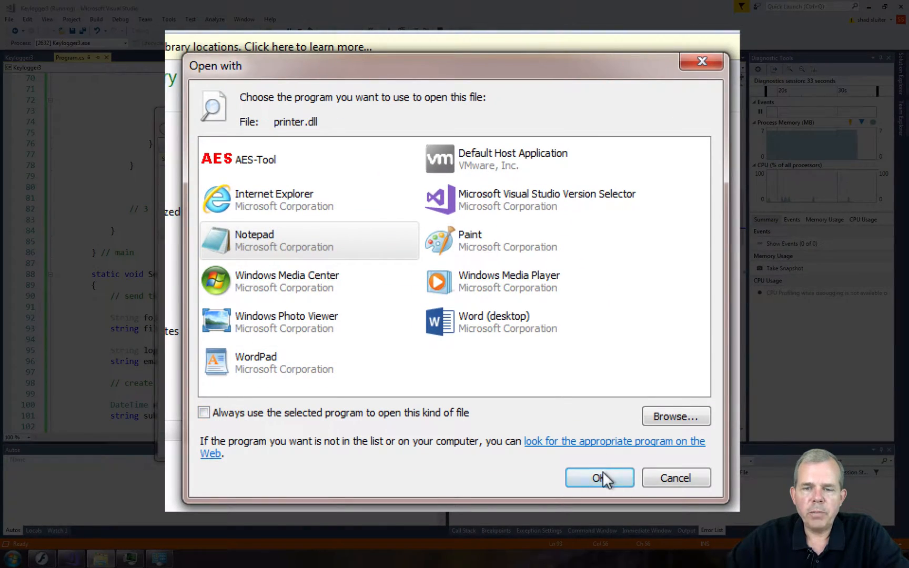
click(599, 478)
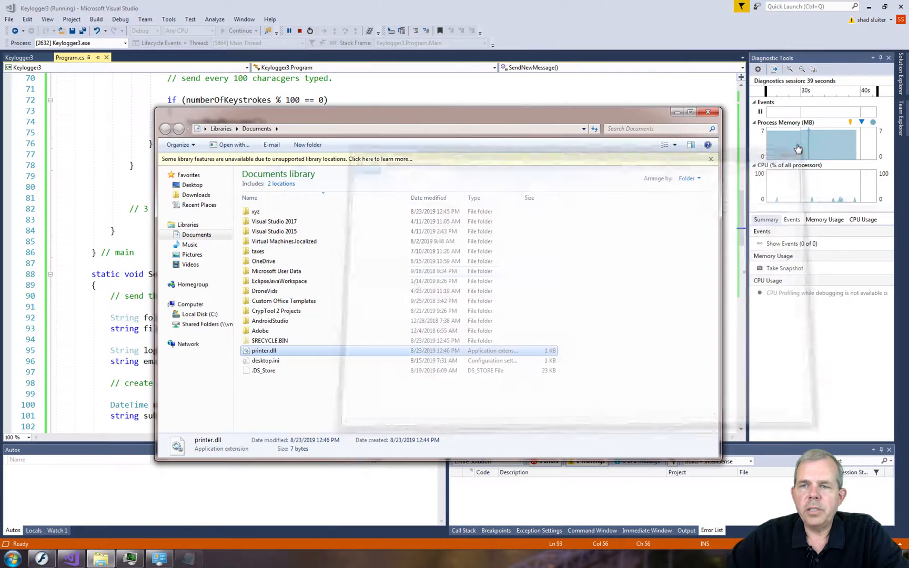
mouse_move(264, 351)
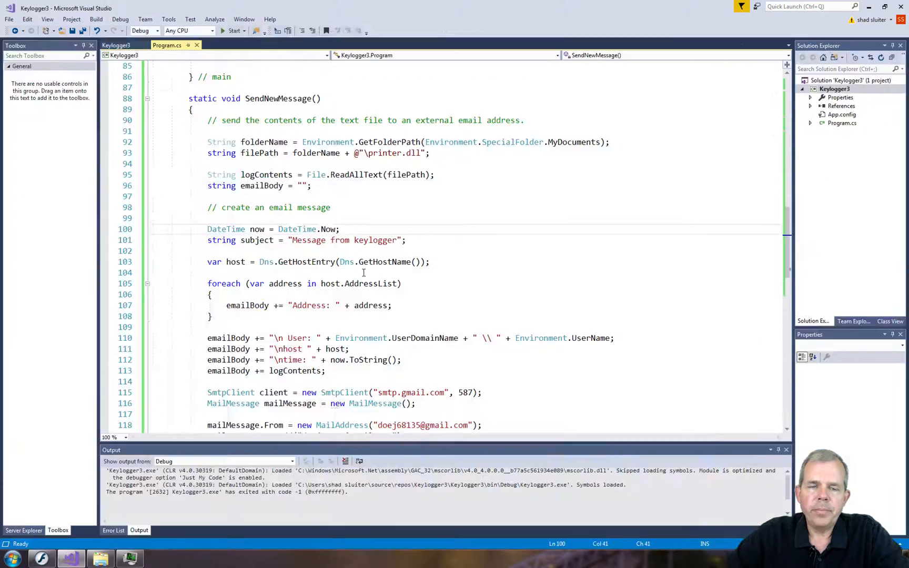
After the if block, add File.SetAttributes(path, File.GetAttributes(path) | FileAttributes.Hidden);
scroll(up, 3)
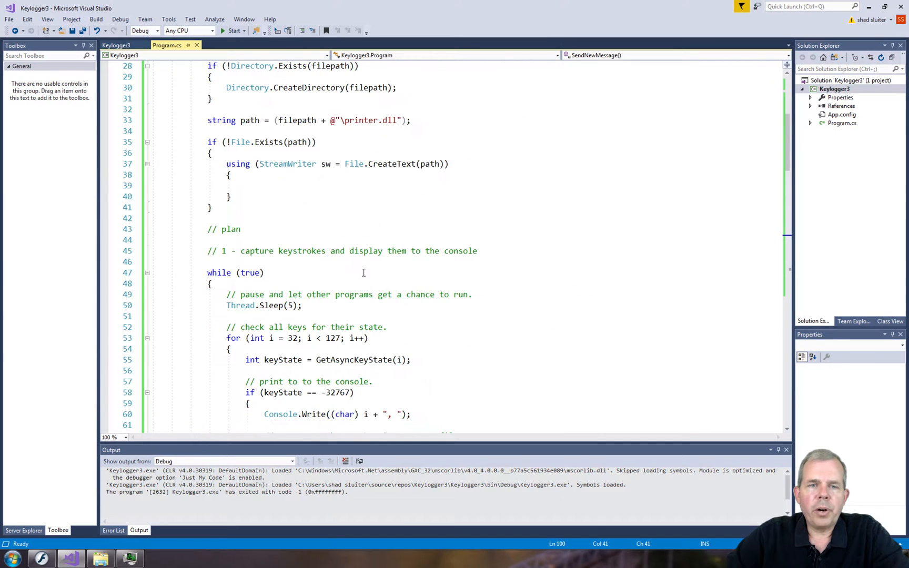
scroll(up, 3)
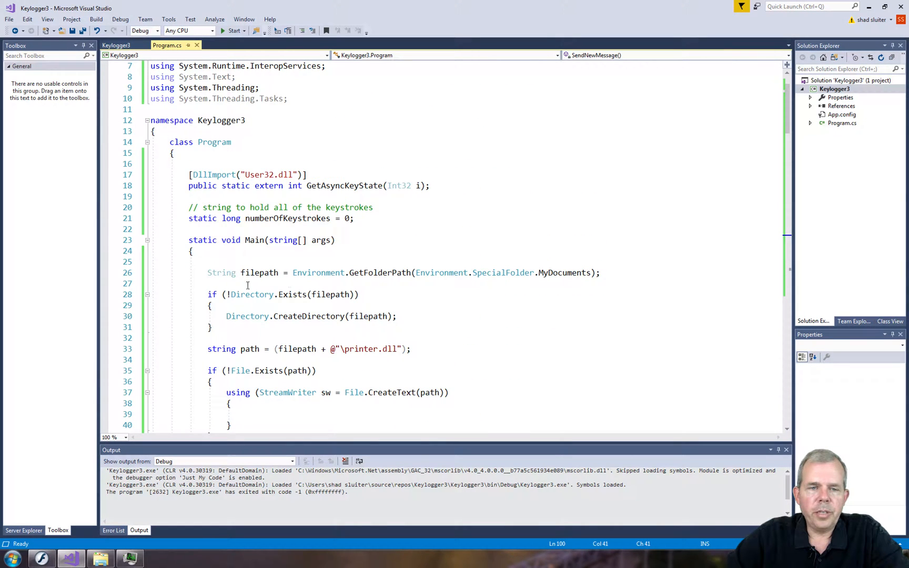
mouse_move(319, 348)
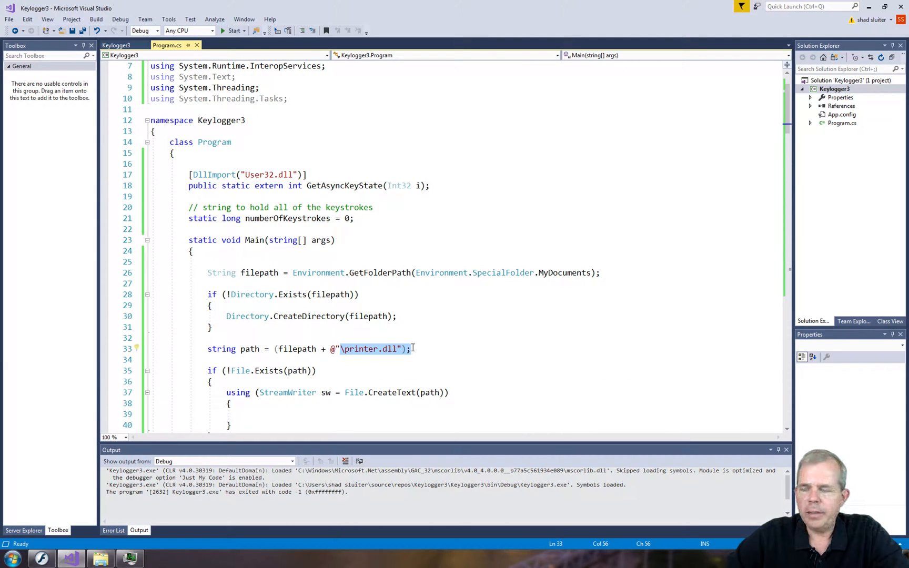
scroll(down, 3)
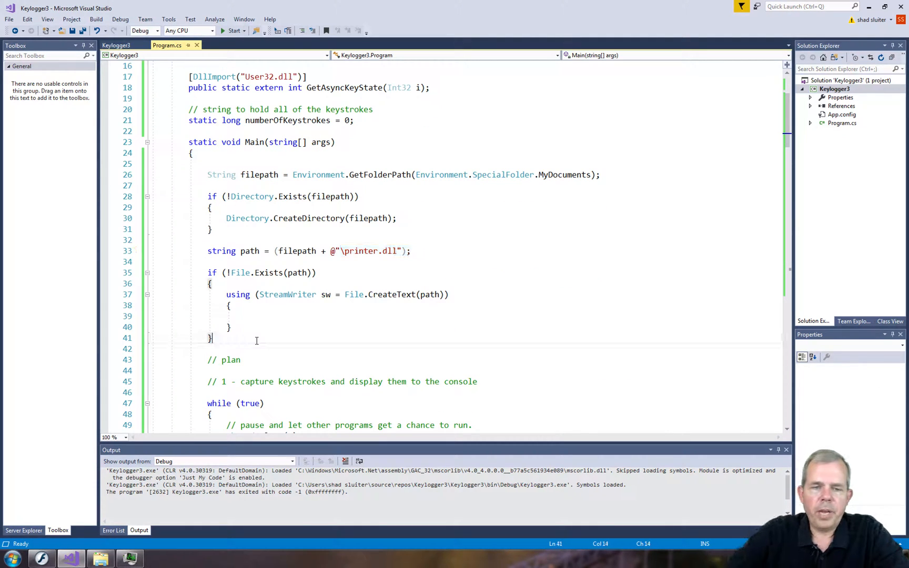
mouse_move(261, 341)
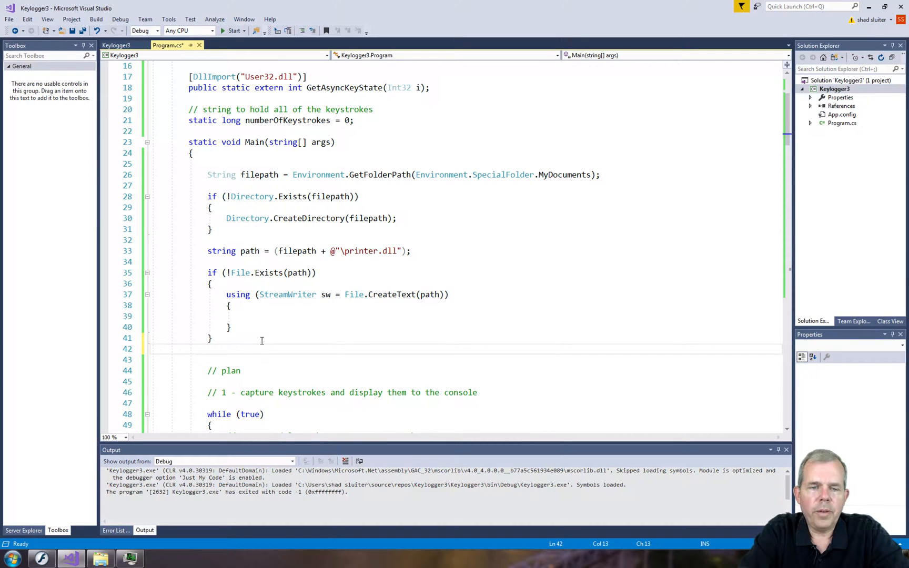
text(File.se)
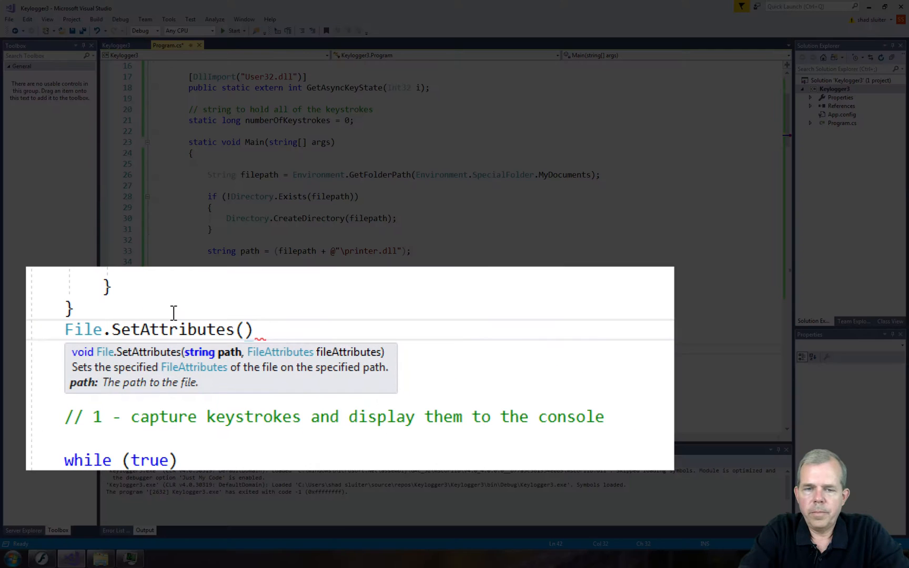
text(path, File)
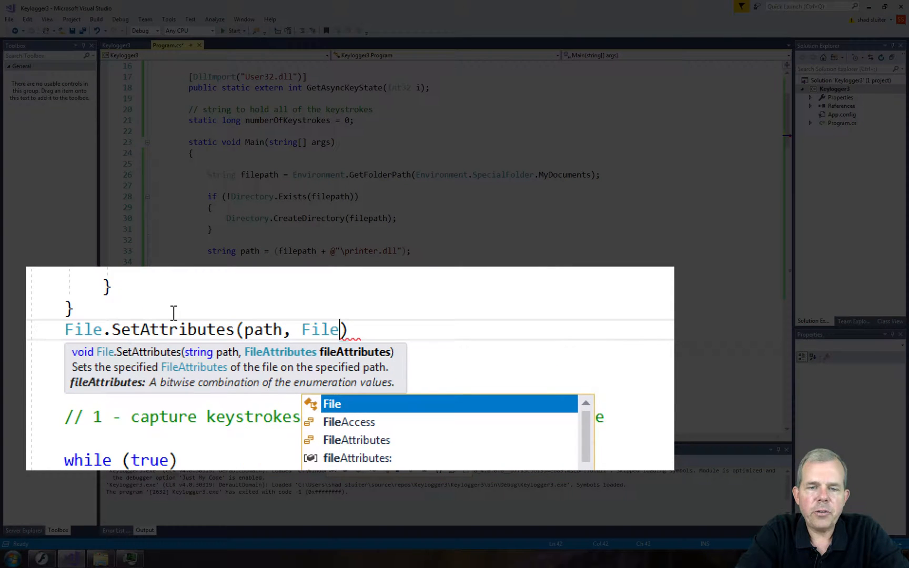
text(.GetAttributes(path)
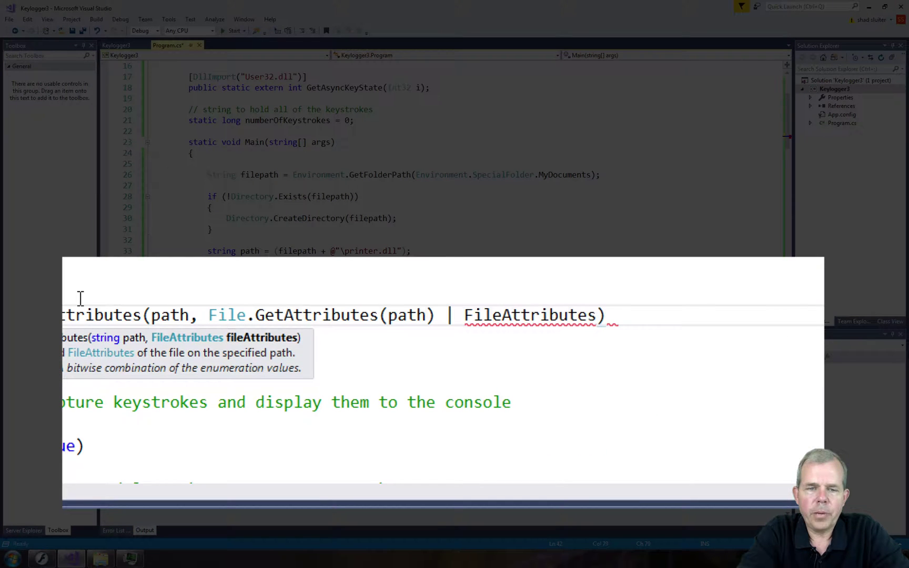
text(.Hidden)
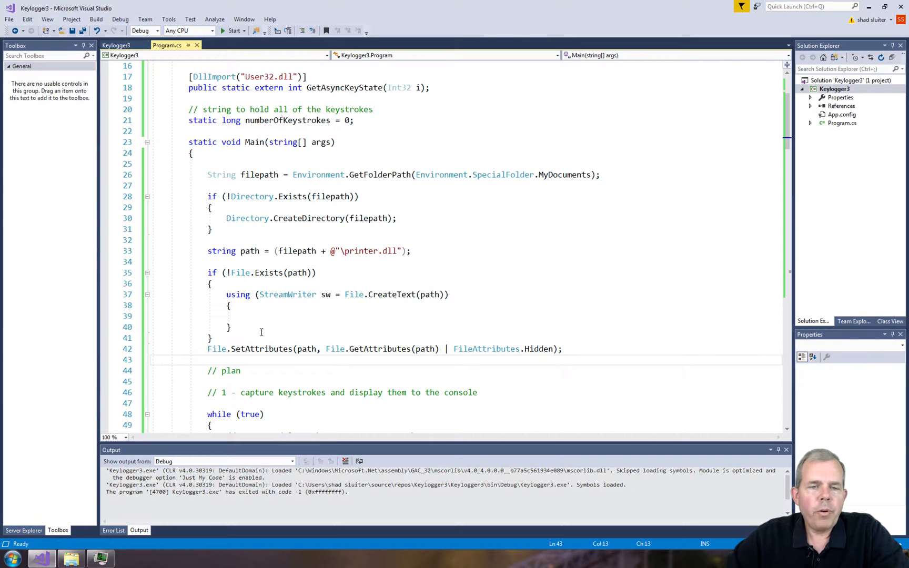
Check printer.dll's Hidden attribute in its Properties, then open the Start menu
double_click(215, 349)
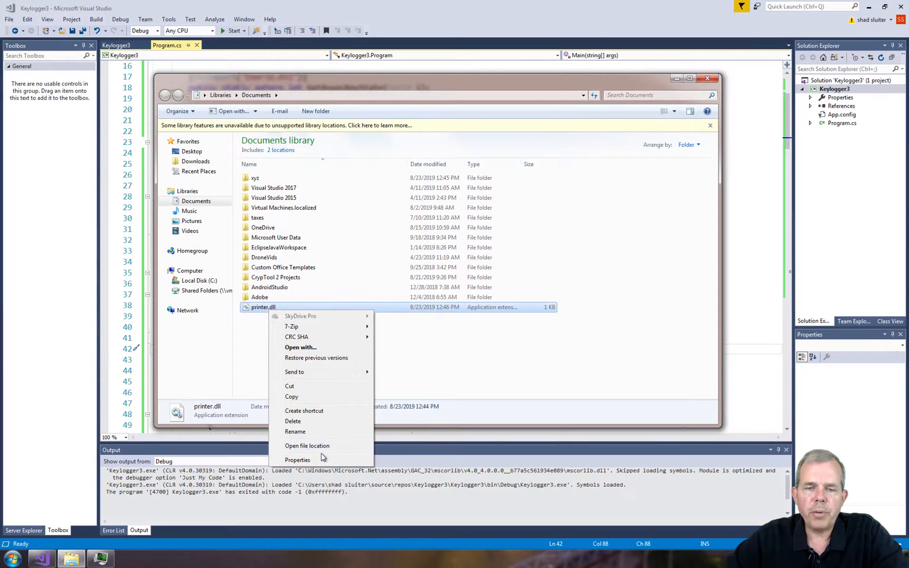
click(297, 460)
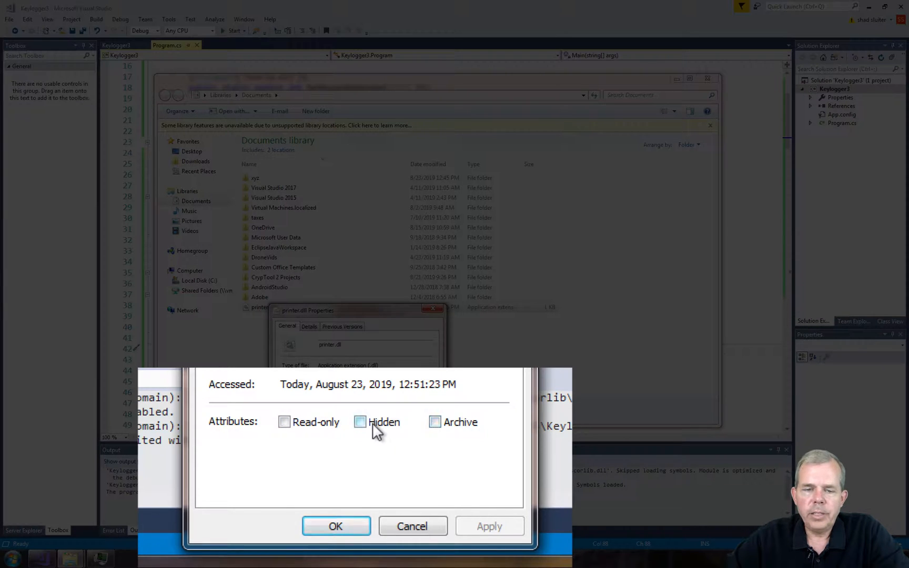
click(360, 421)
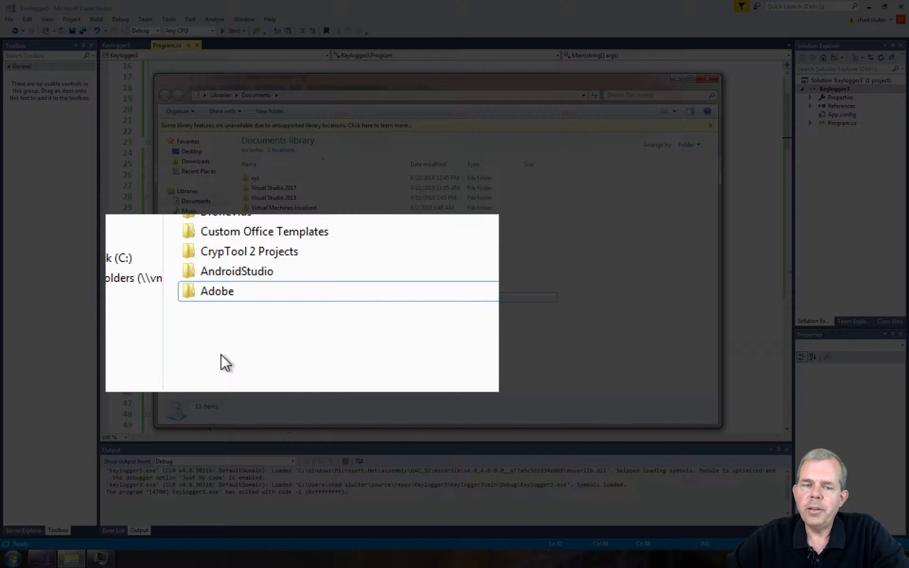
click(7, 560)
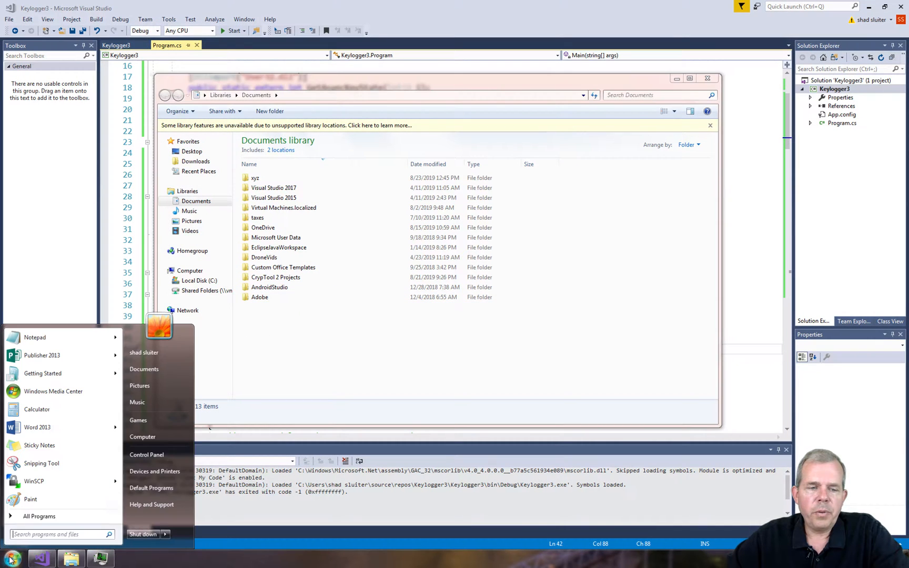
mouse_move(146, 455)
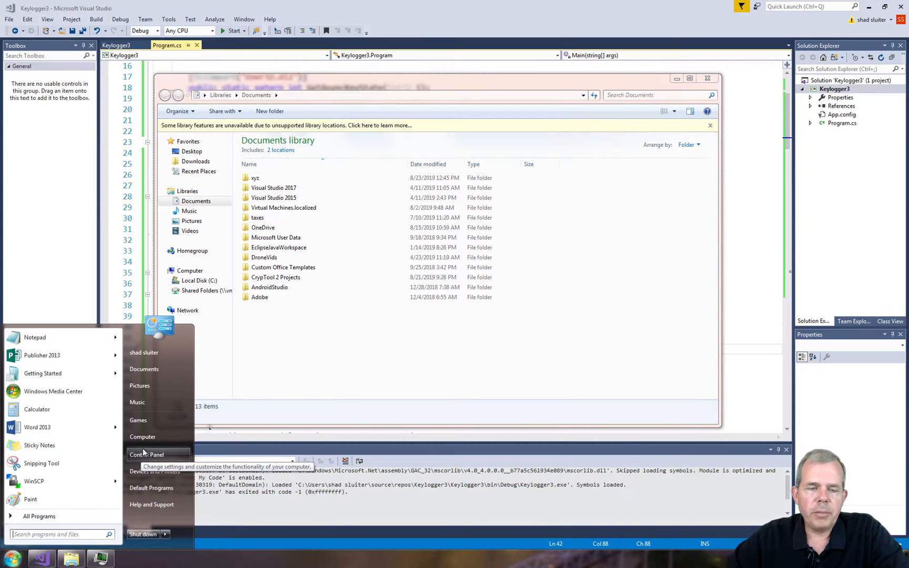
In Control Panel folder options, choose 'Show hidden files, folders, and drives' and apply
click(146, 454)
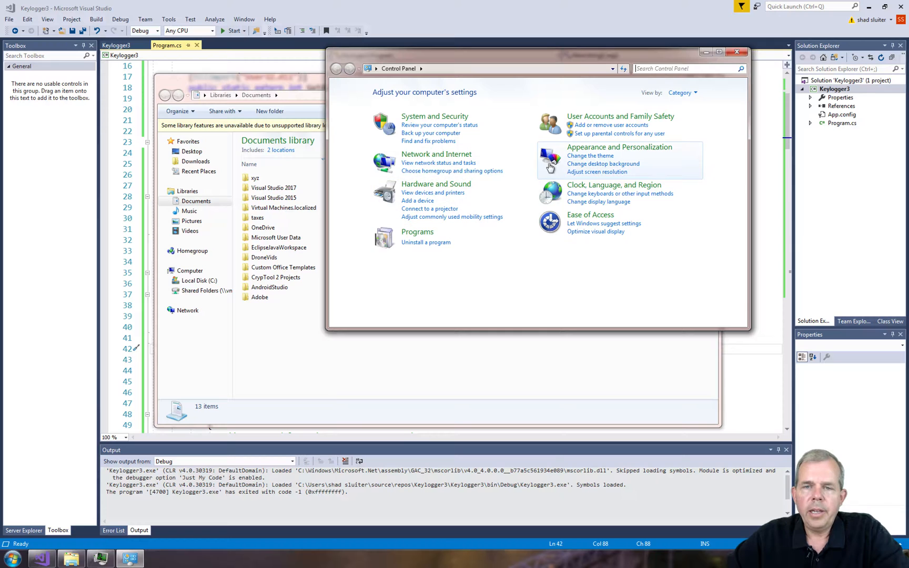
mouse_move(574, 194)
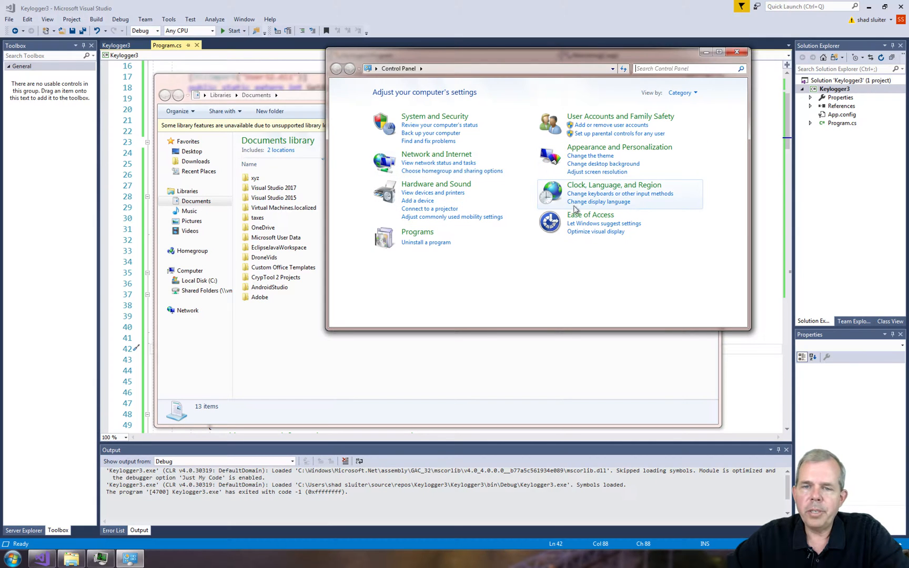
click(589, 214)
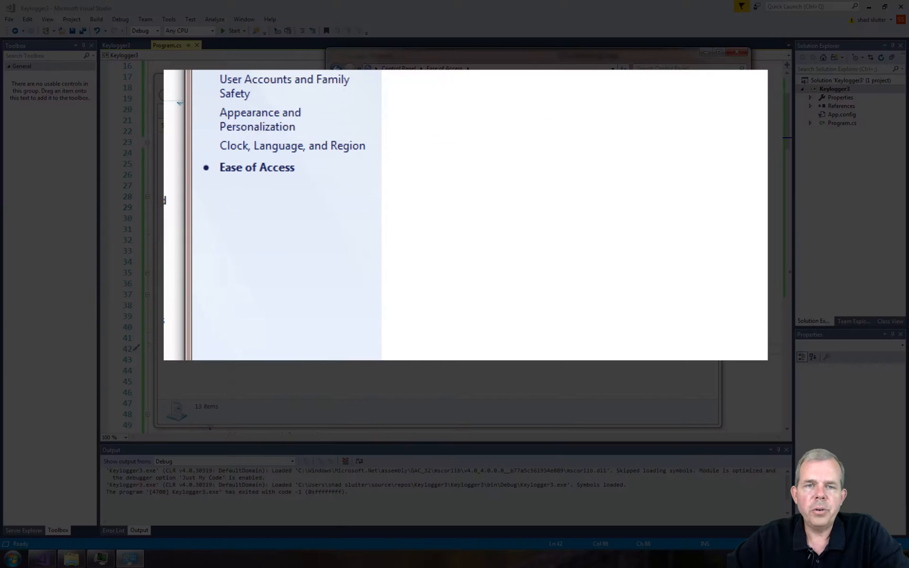
mouse_move(260, 118)
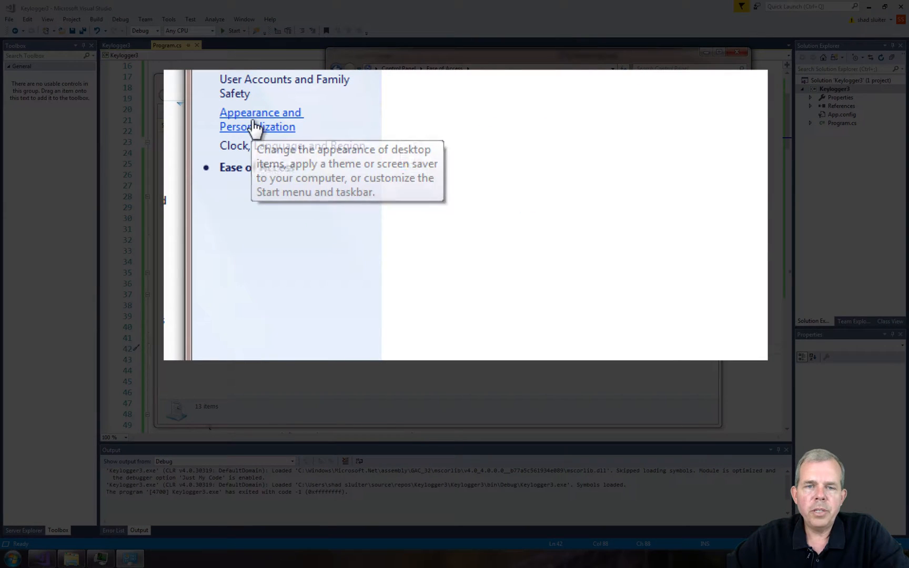
click(260, 119)
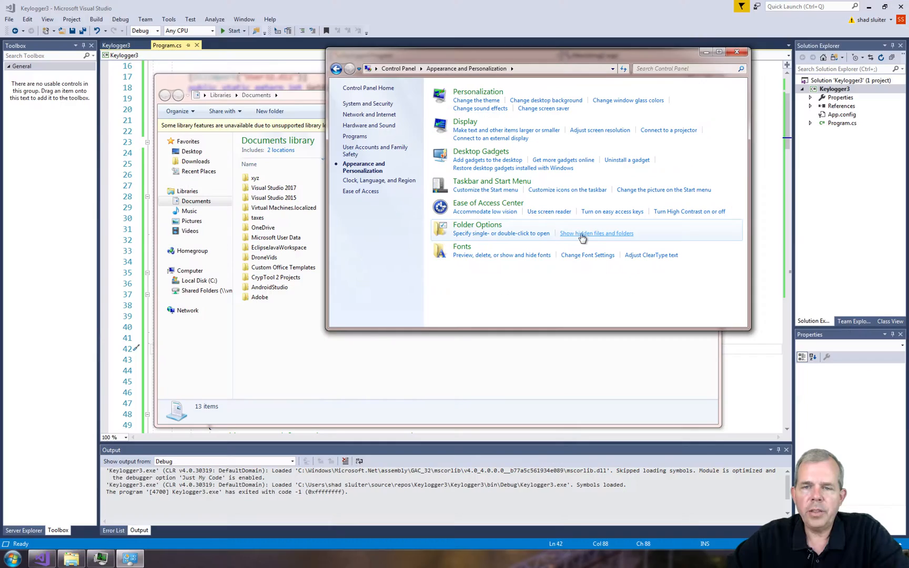
click(596, 233)
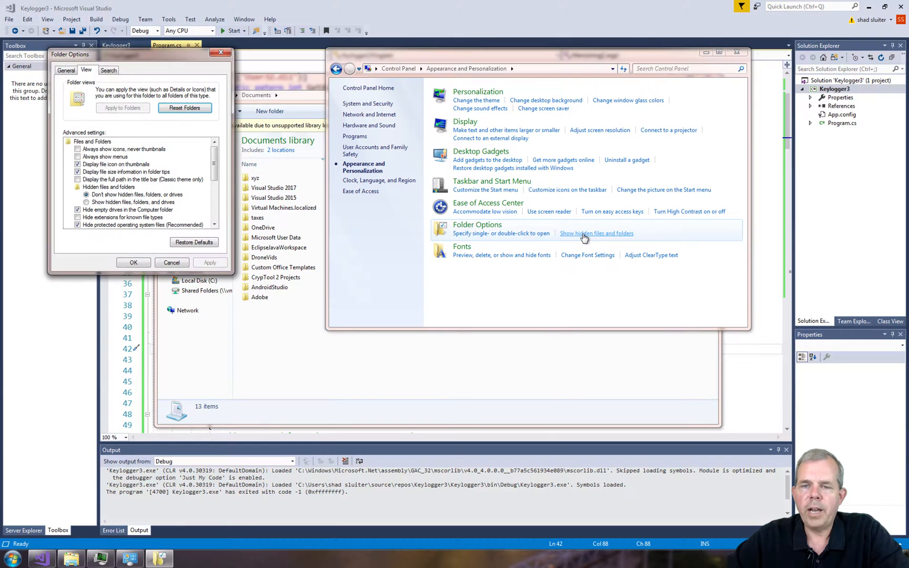
drag(137, 53, 313, 143)
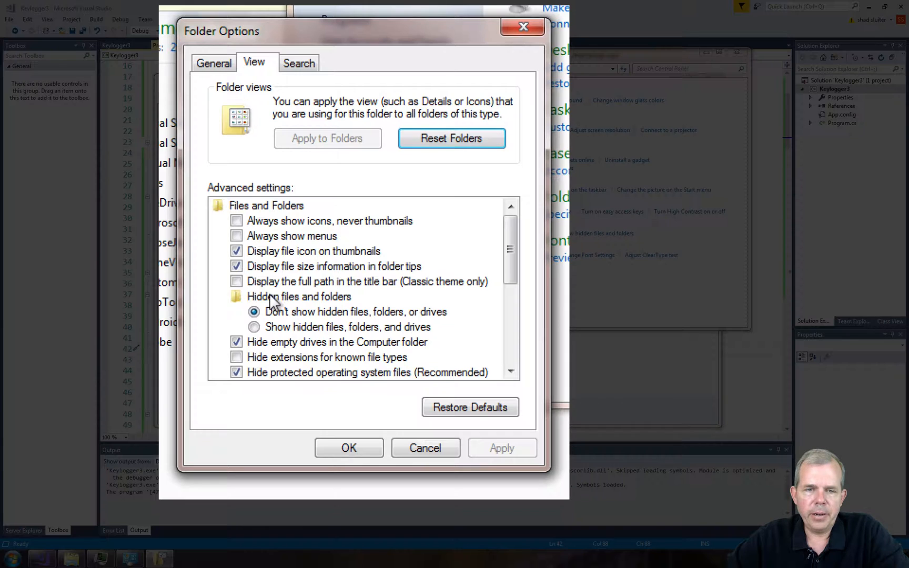
click(299, 297)
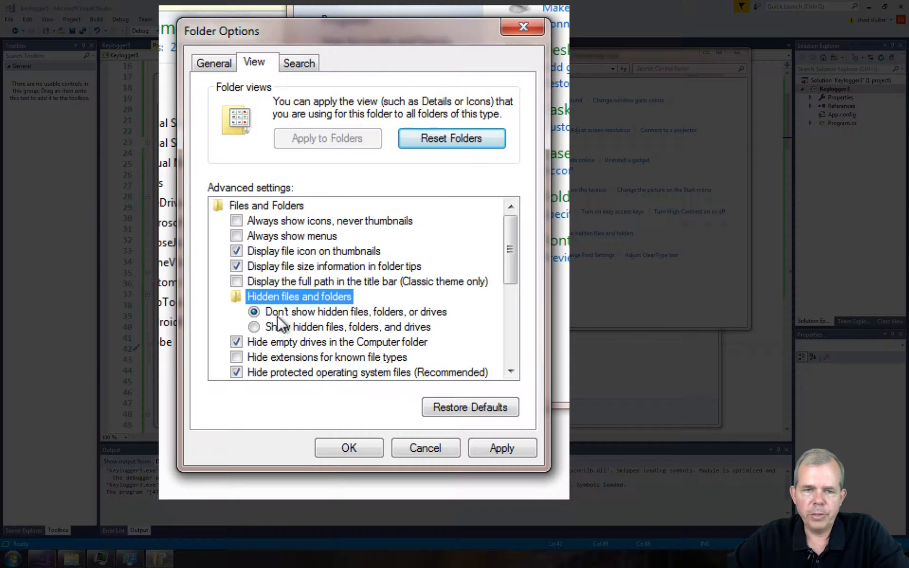
click(254, 327)
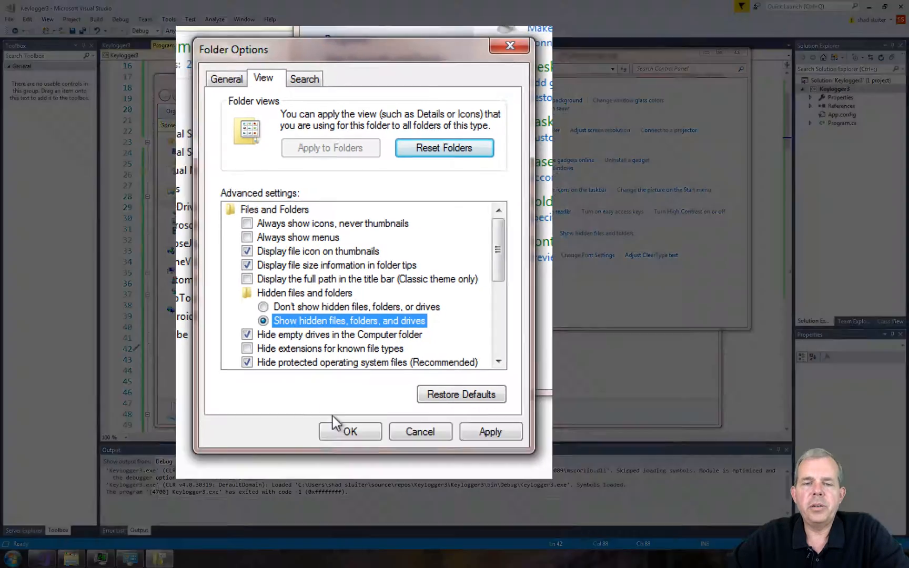
click(350, 432)
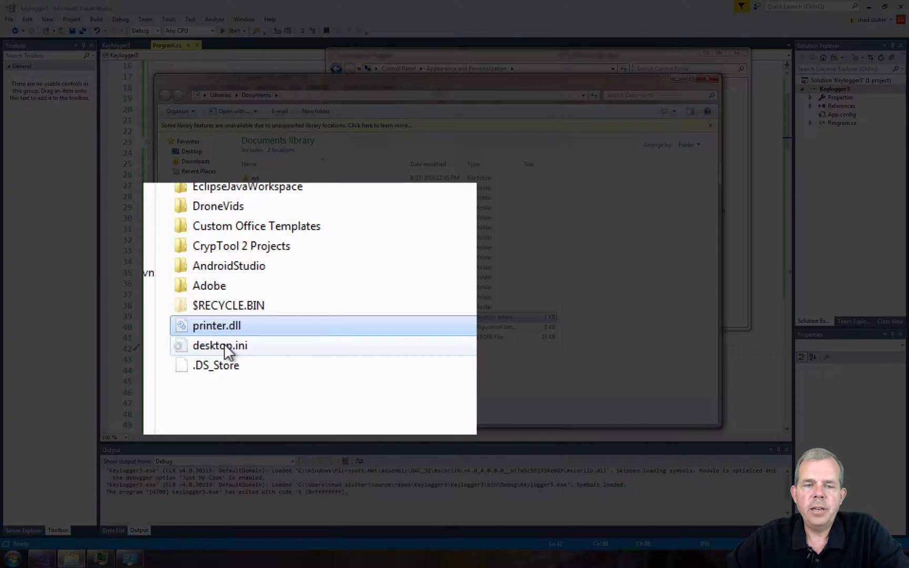
Inspect the newly revealed .DS_Store and printer.dll files in Documents
click(216, 365)
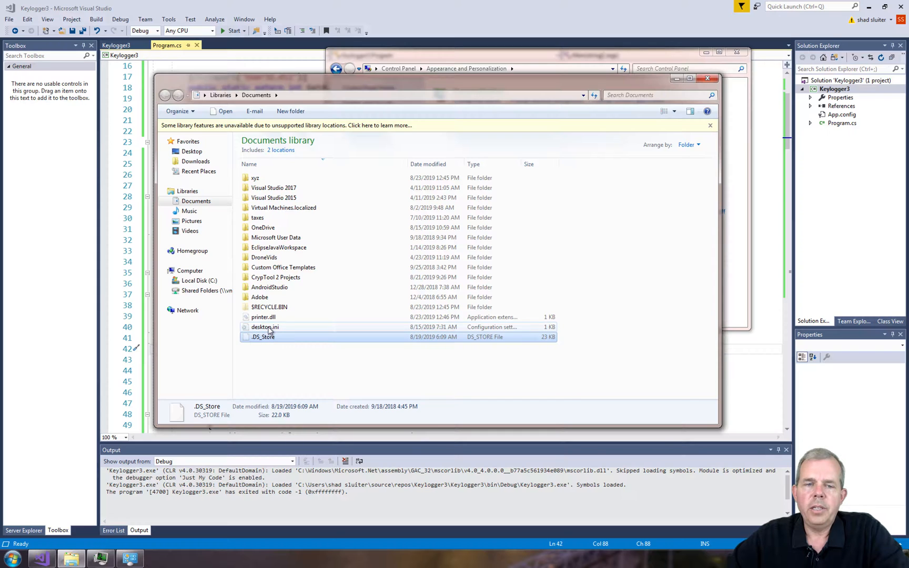
mouse_move(266, 328)
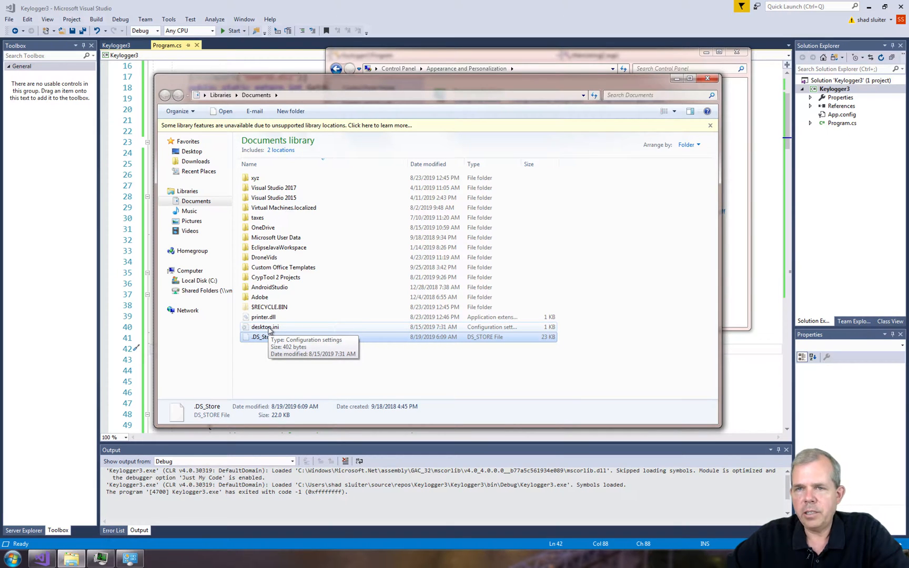
click(265, 327)
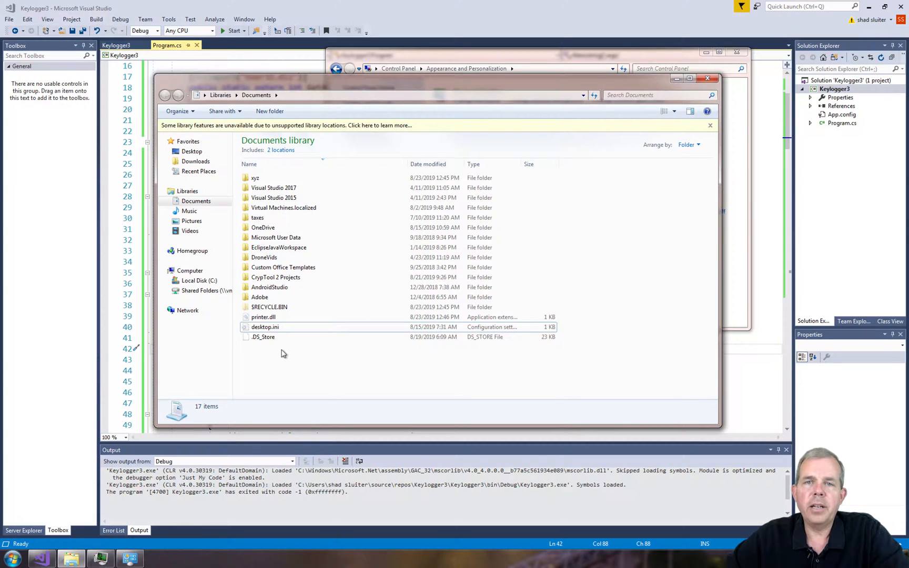
click(263, 317)
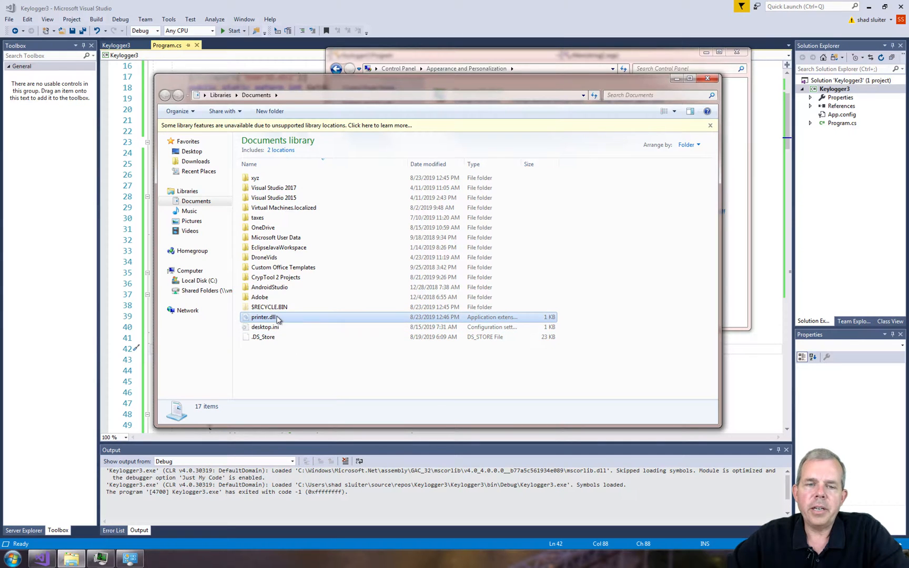
click(262, 317)
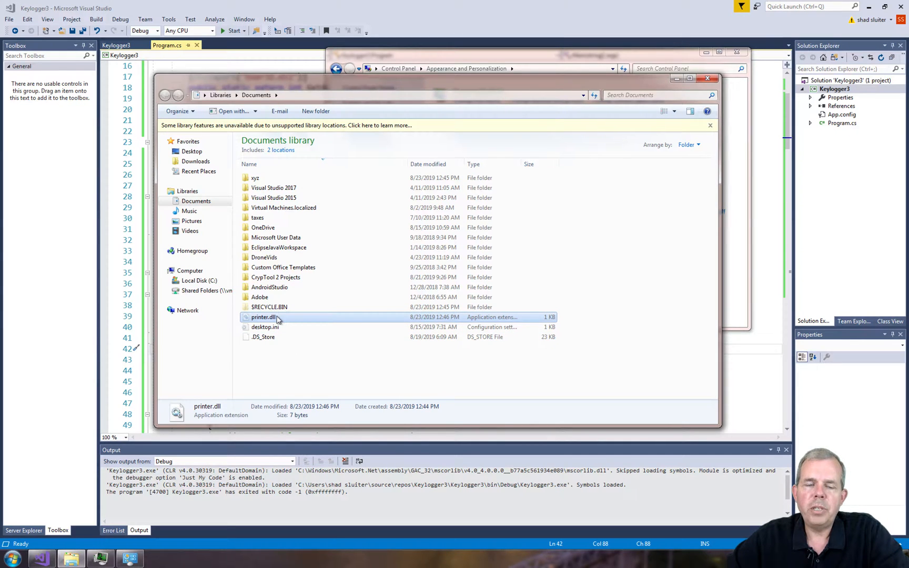
Check printer.dll's properties, then reopen the 'Show hidden files and folders' options
right_click(263, 317)
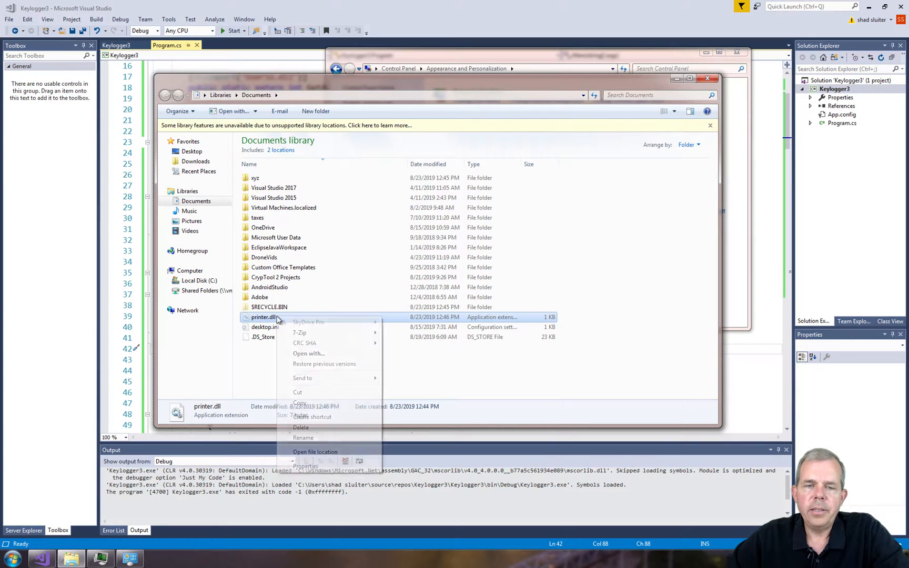
click(305, 466)
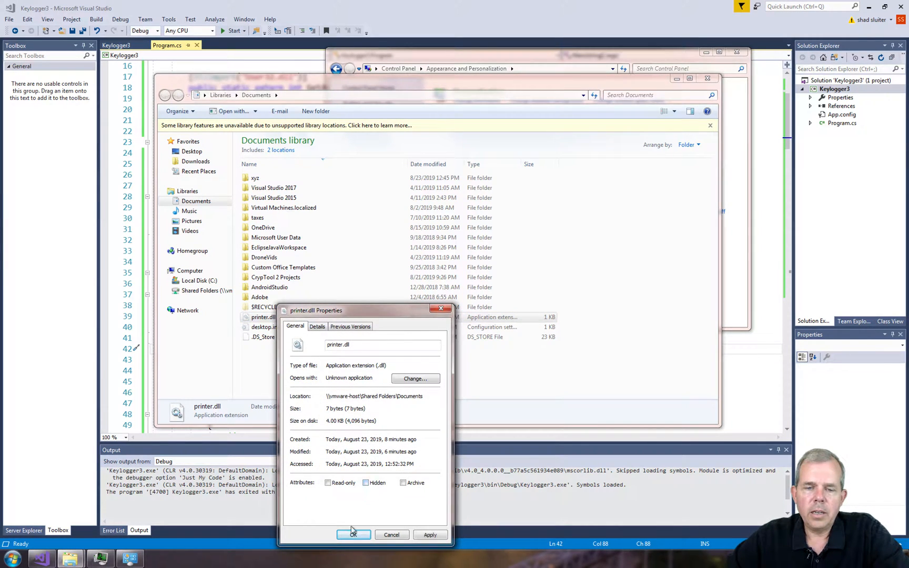
click(355, 535)
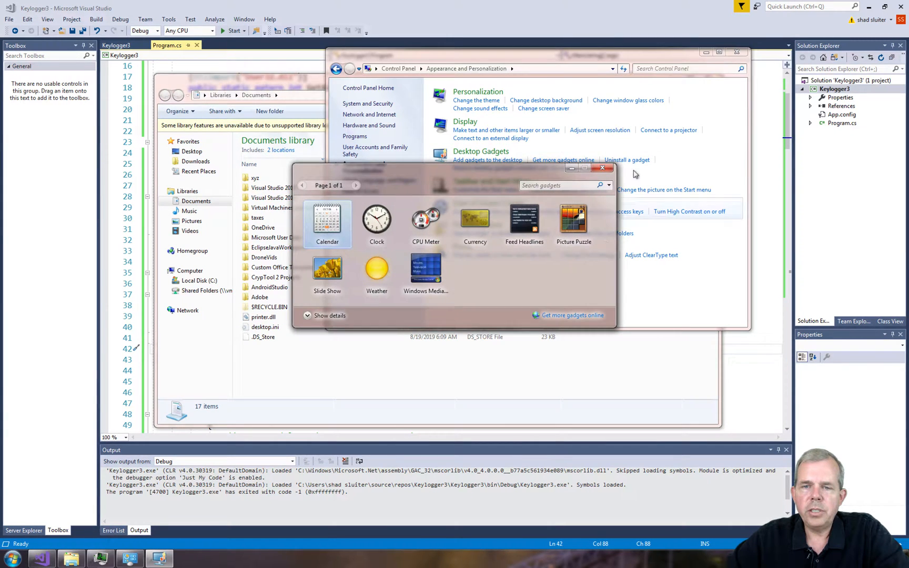
click(602, 167)
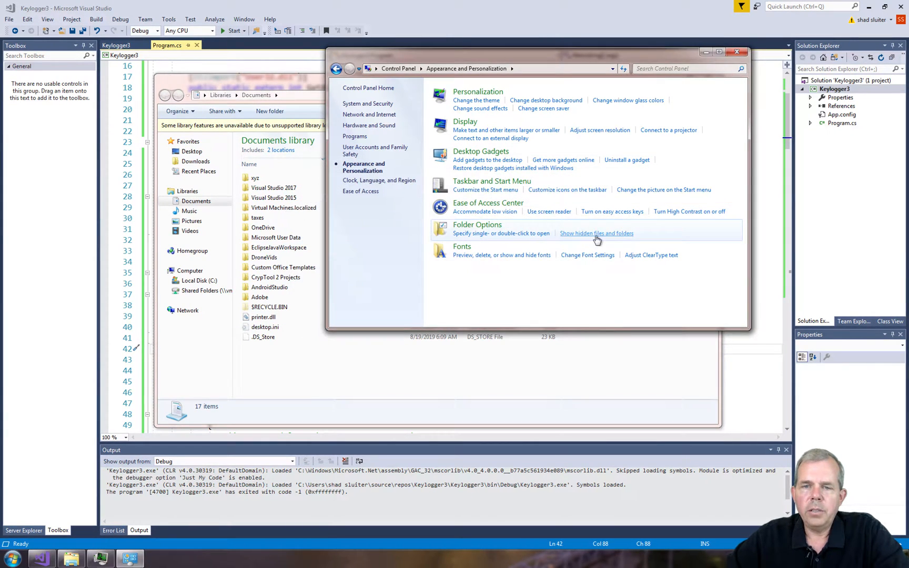
click(596, 234)
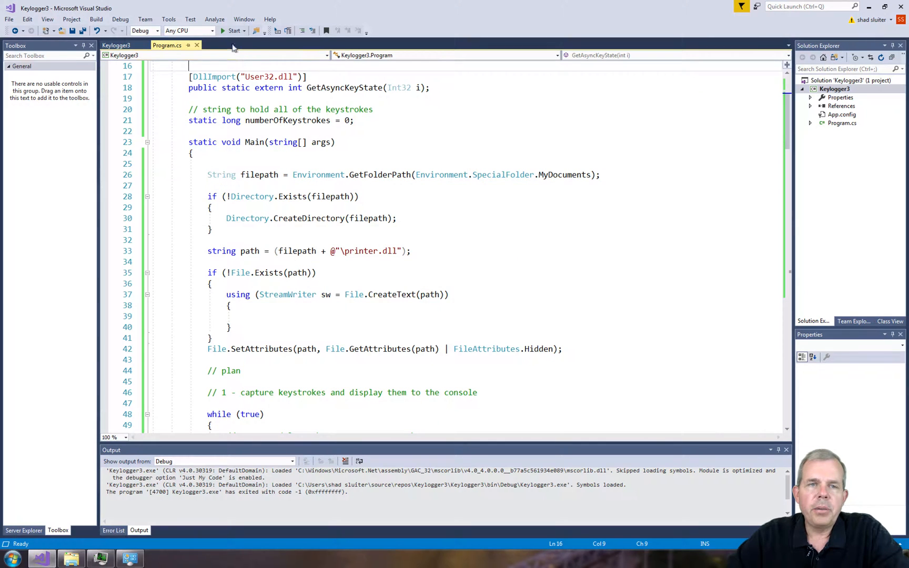
Start debugging Keylogger3 and create a new folder named asdf in Documents
click(234, 31)
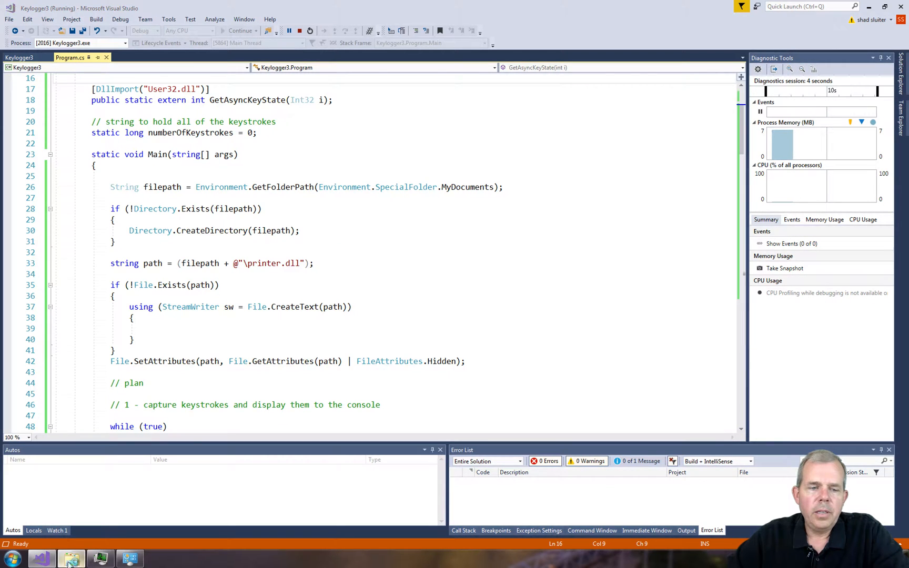
click(71, 559)
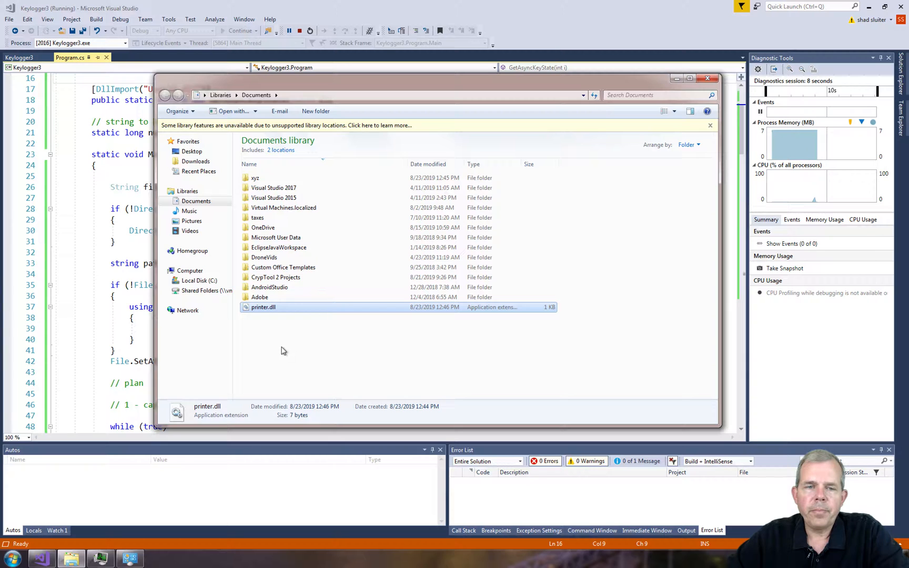
right_click(283, 351)
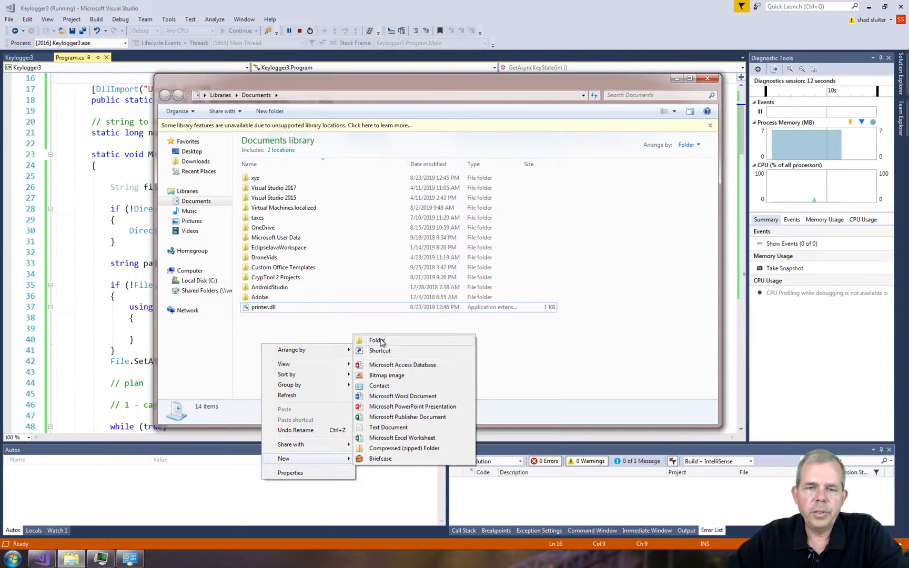
click(376, 340)
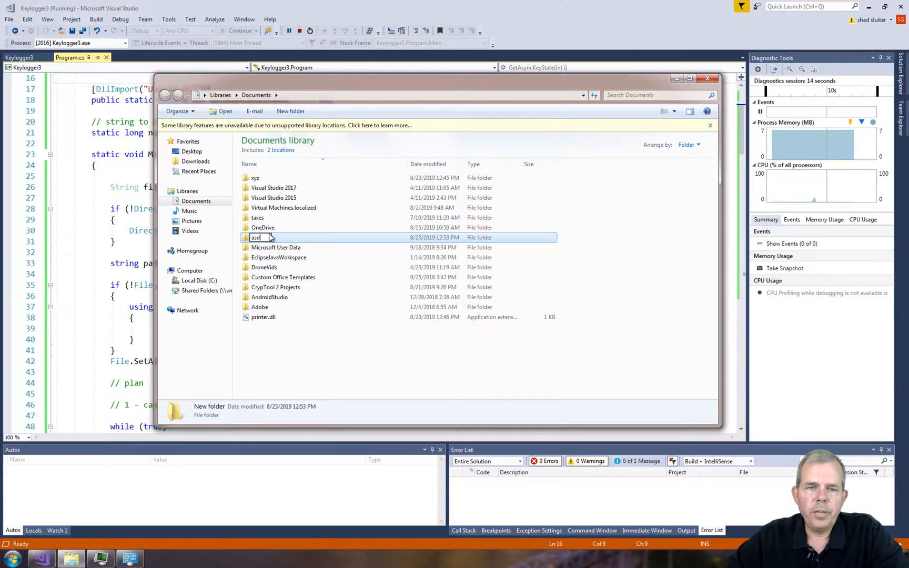
key(Return)
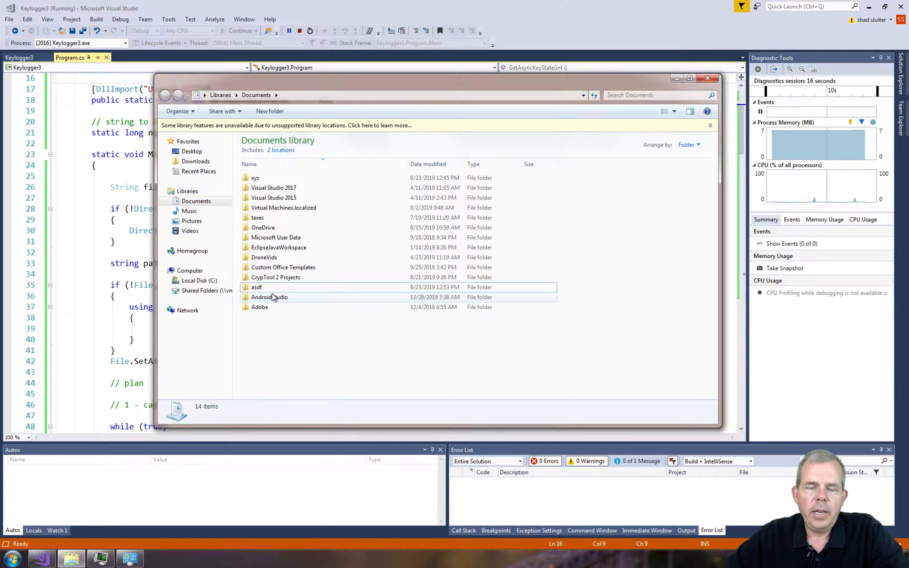
mouse_move(271, 297)
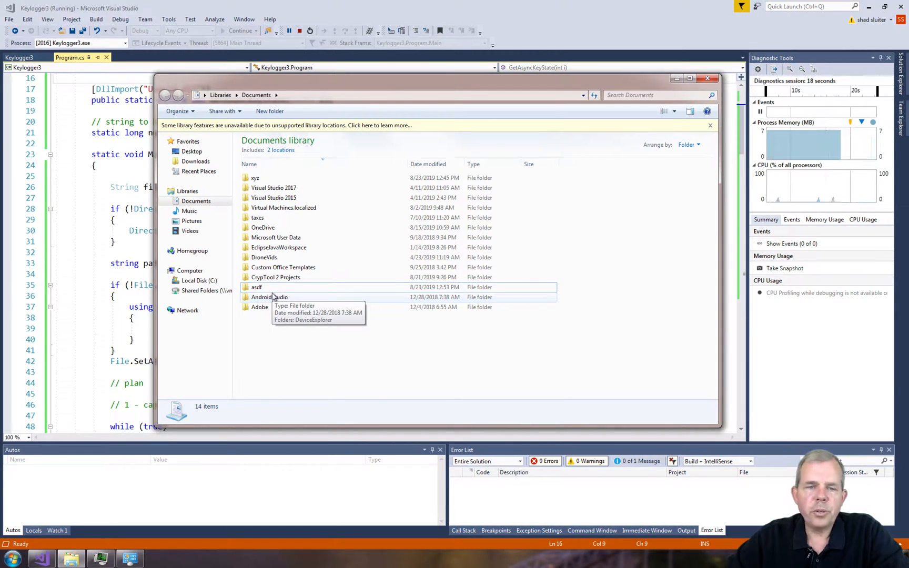
mouse_move(262, 329)
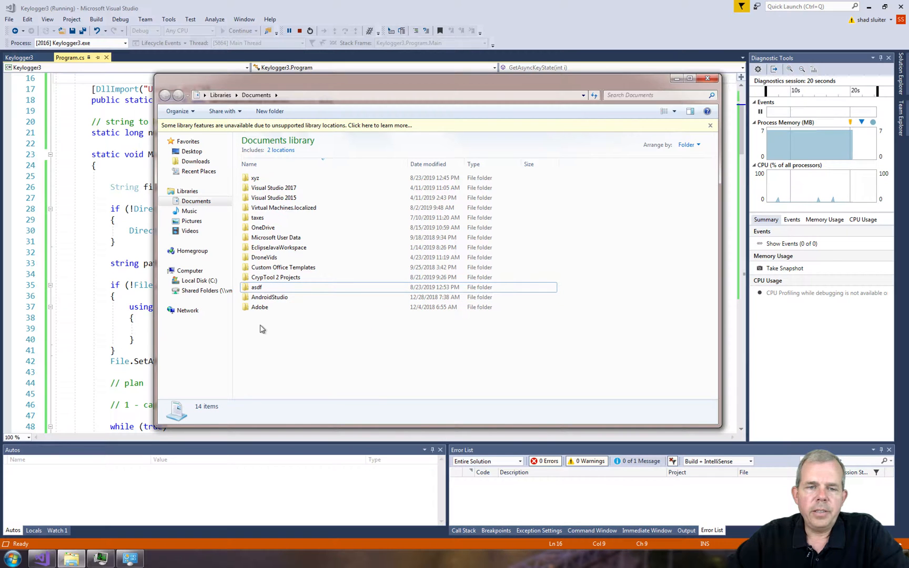
mouse_move(273, 325)
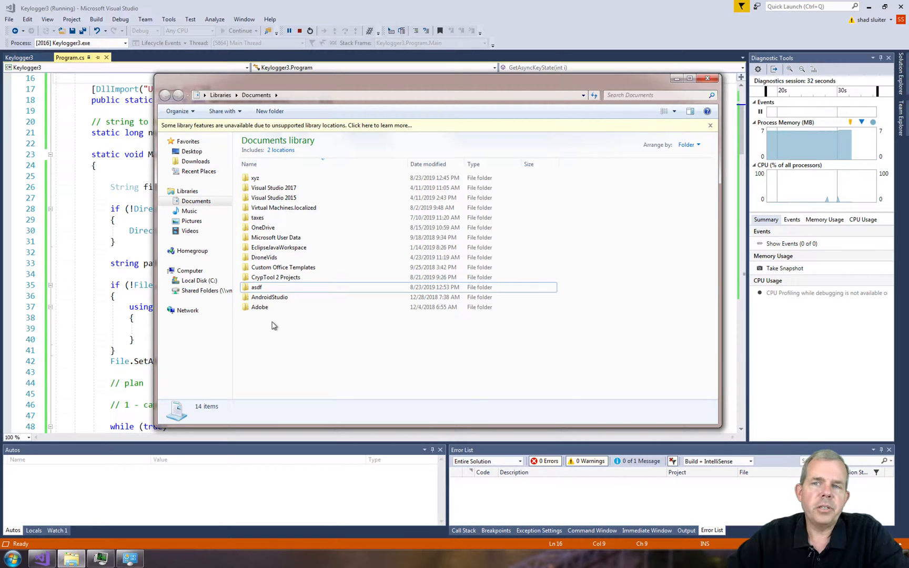
mouse_move(204, 447)
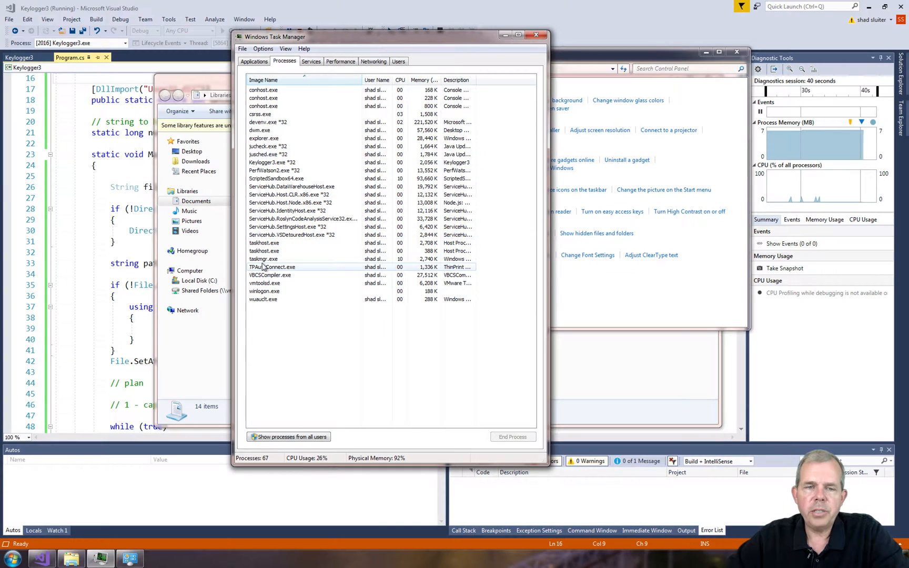
Find Keylogger3.exe in Task Manager's Processes, then set Control Panel and Task Manager aside
click(264, 259)
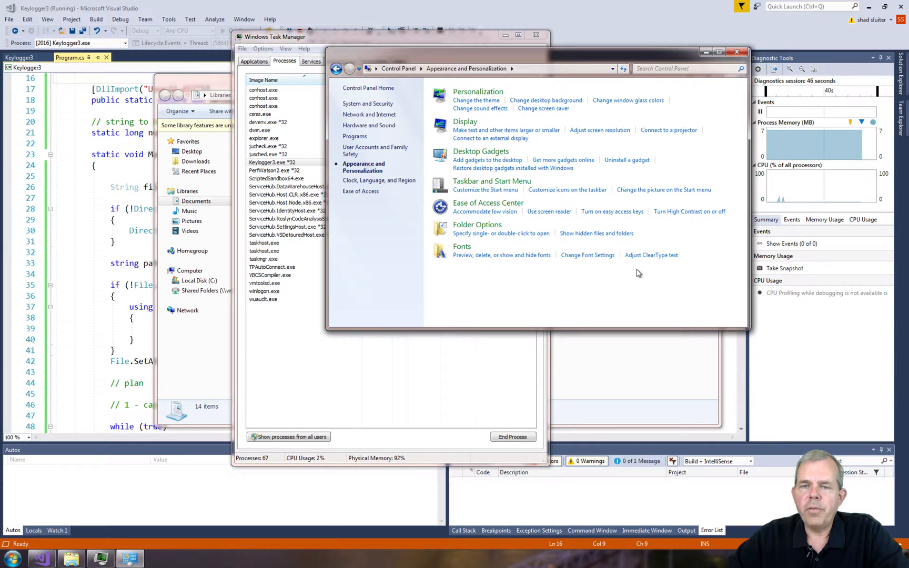
click(477, 224)
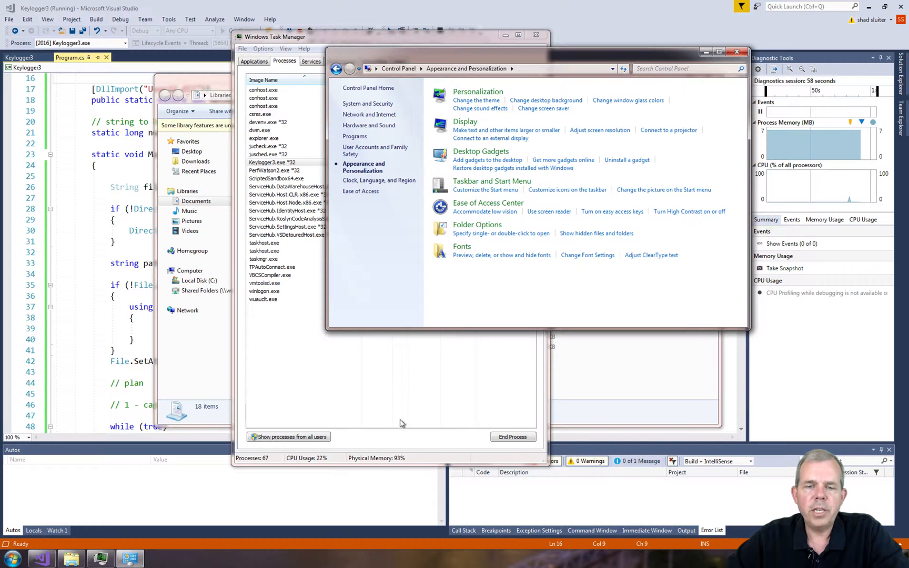
click(519, 35)
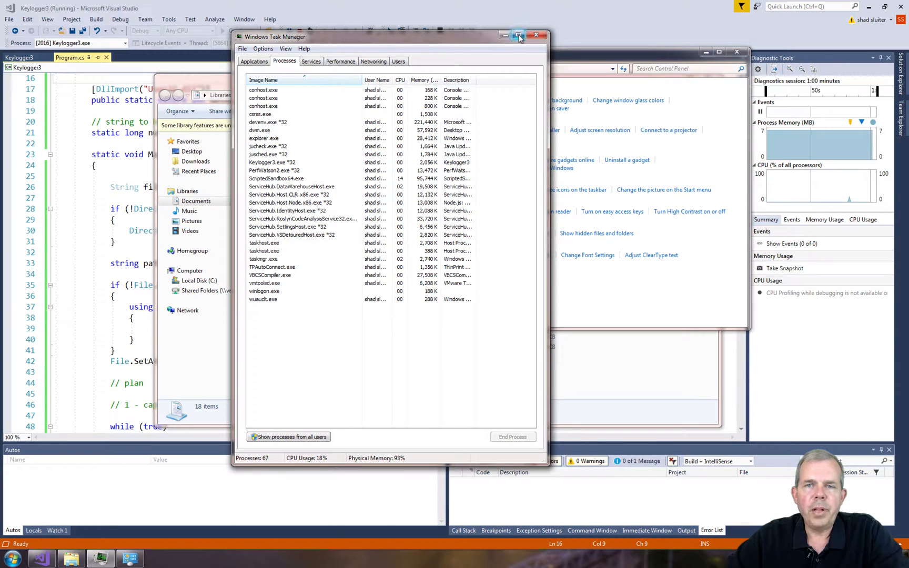
click(535, 36)
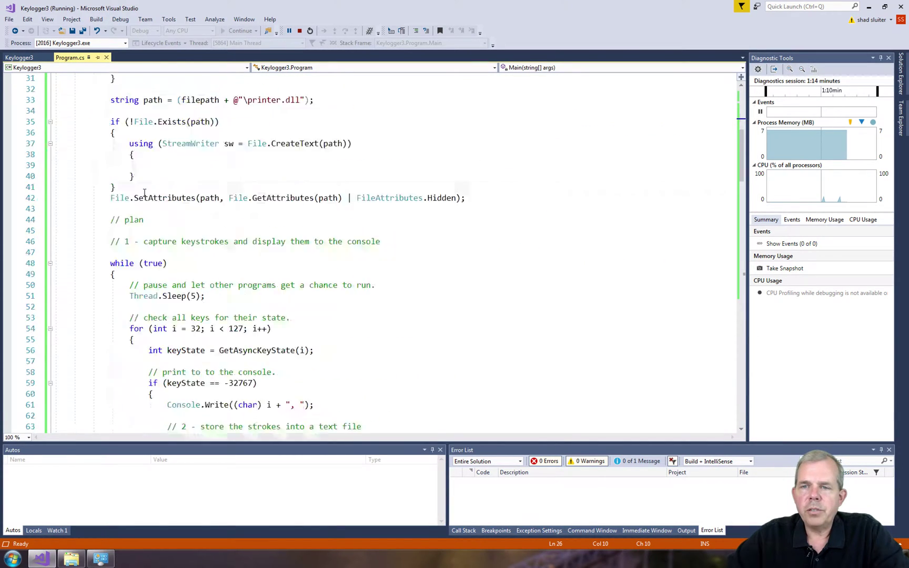
scroll(down, 3)
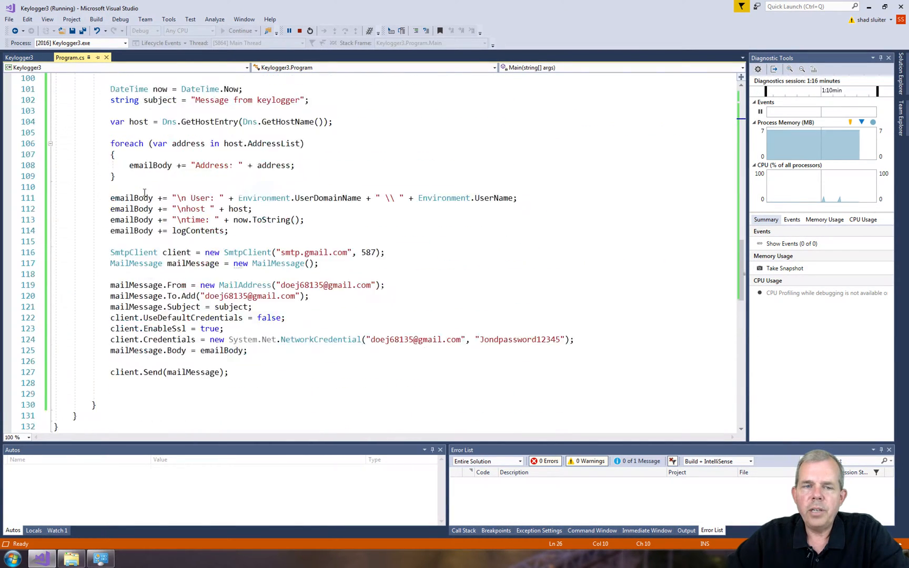
scroll(down, 3)
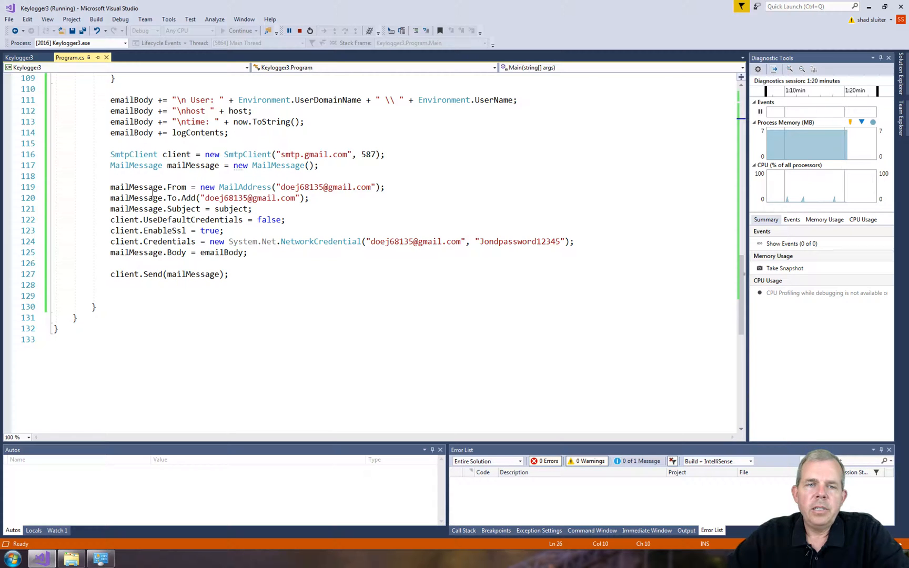
mouse_move(188, 198)
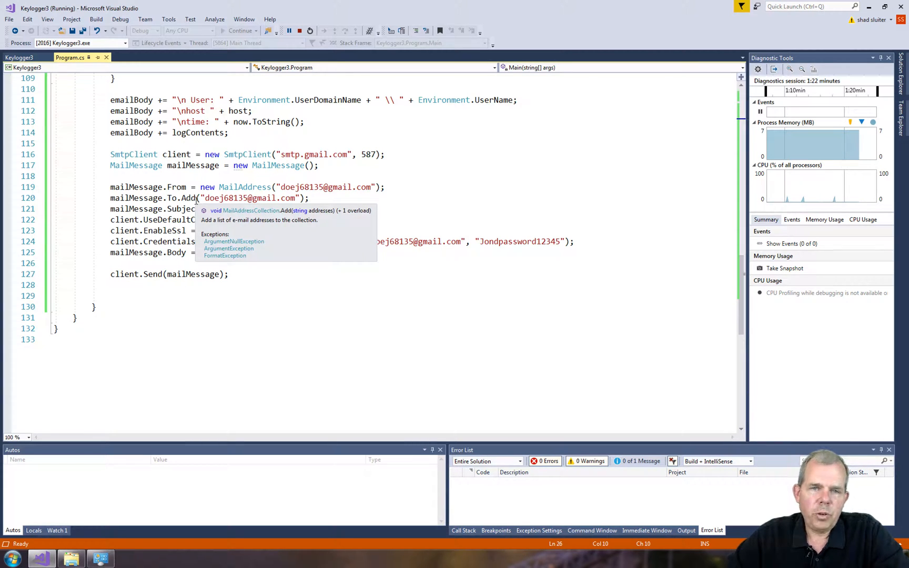
scroll(up, 3)
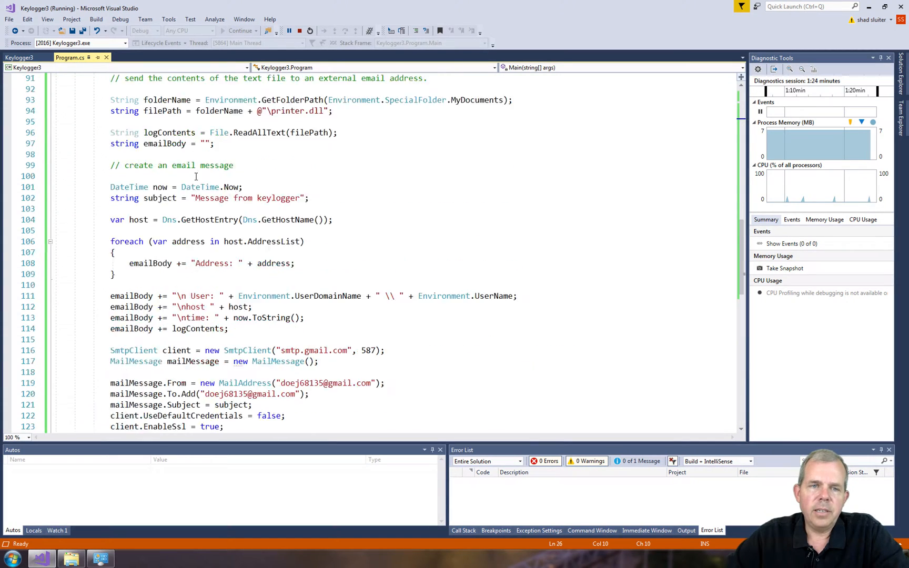
scroll(up, 3)
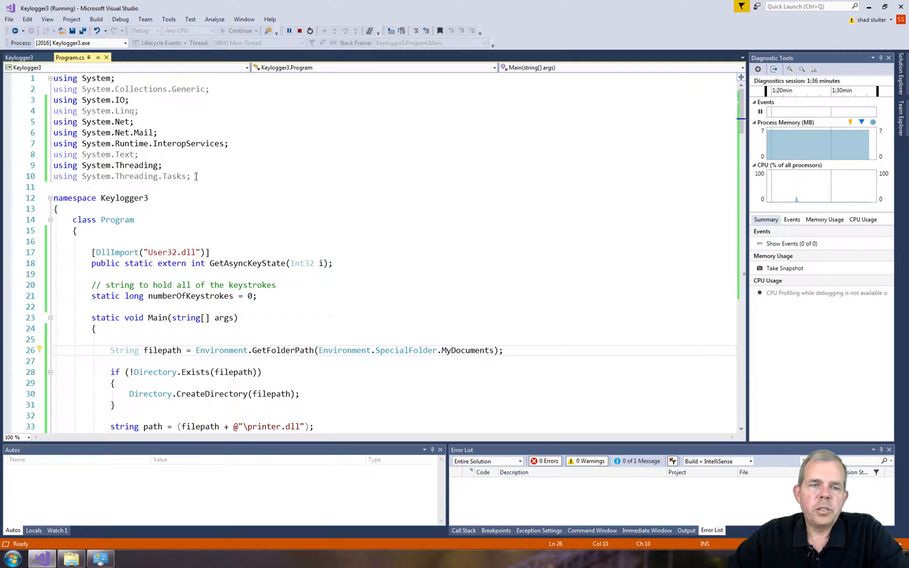
mouse_move(115, 252)
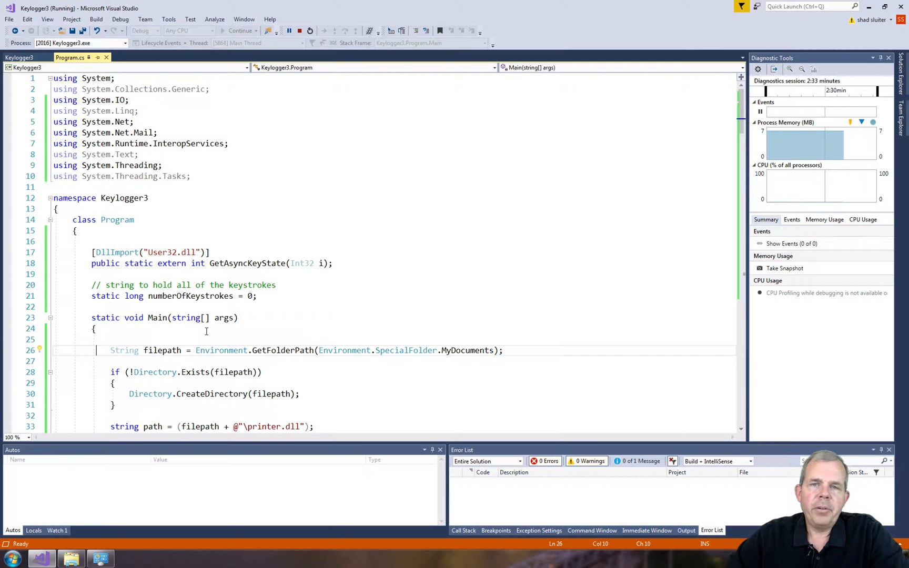
scroll(down, 3)
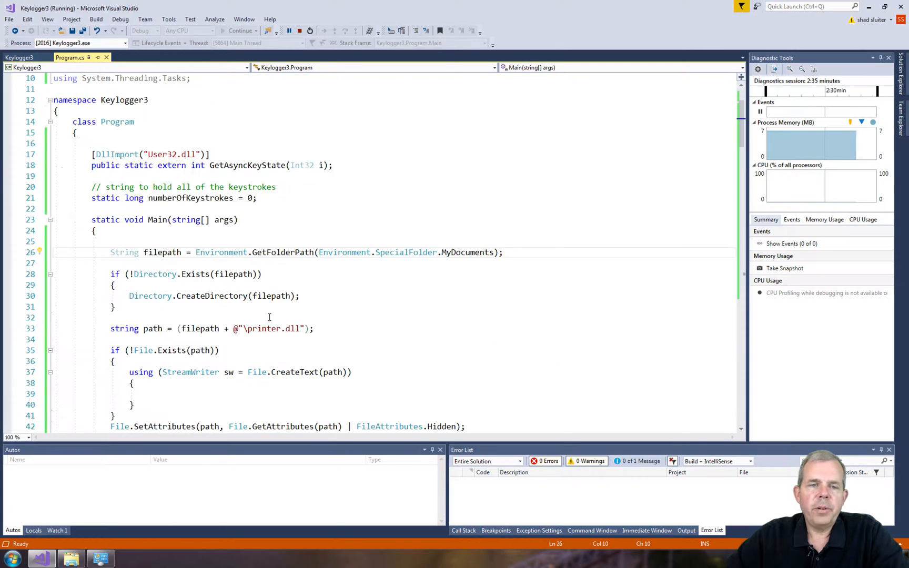
scroll(down, 3)
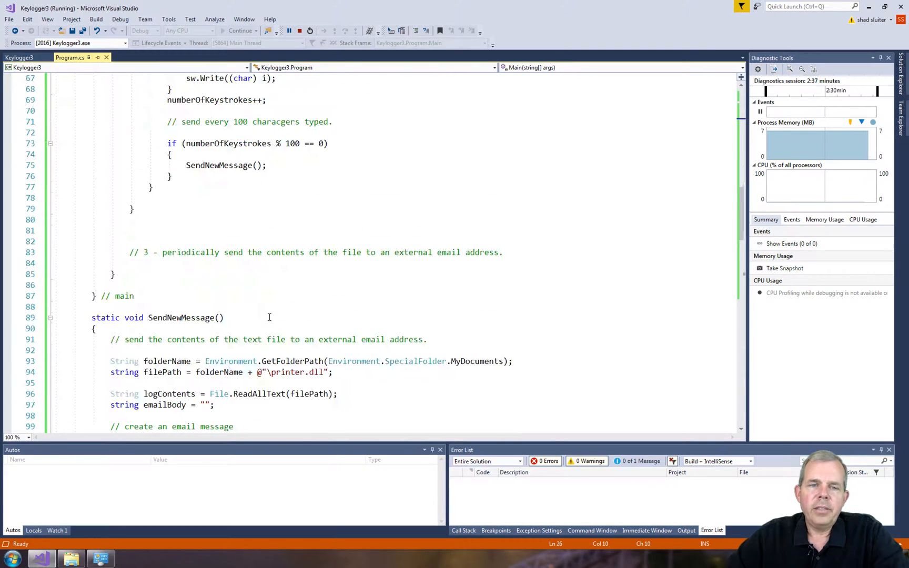
scroll(down, 3)
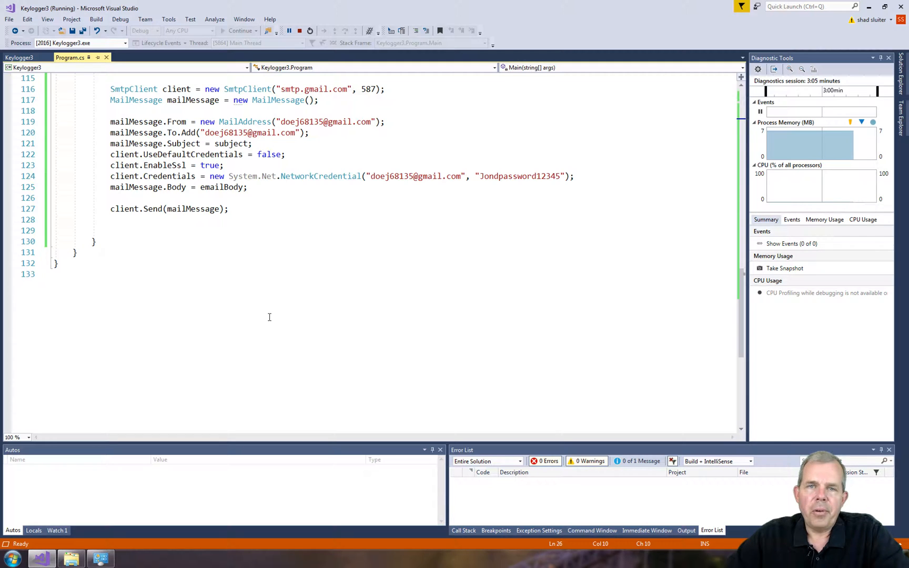
mouse_move(255, 292)
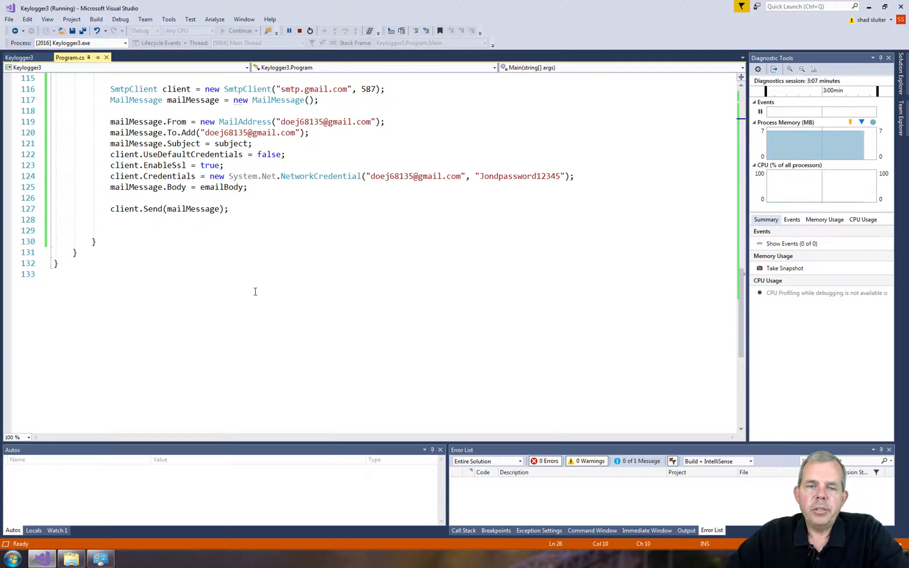